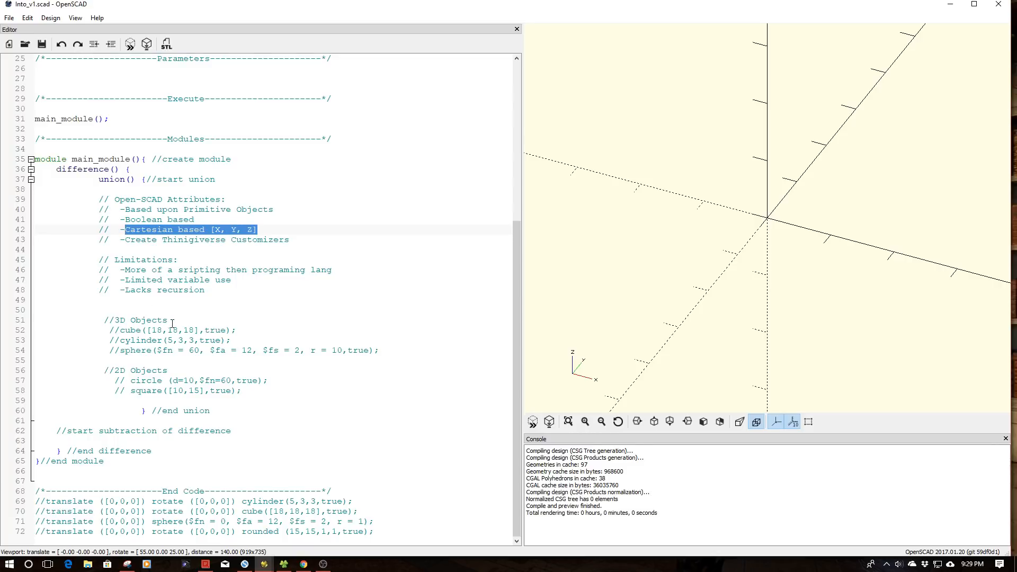
- Highlight a comment, then show File > Export formats: STL, OFF, AMF, DXF, SVG, CSG, image
{"action": "double_click", "coordinate": [139, 320]}
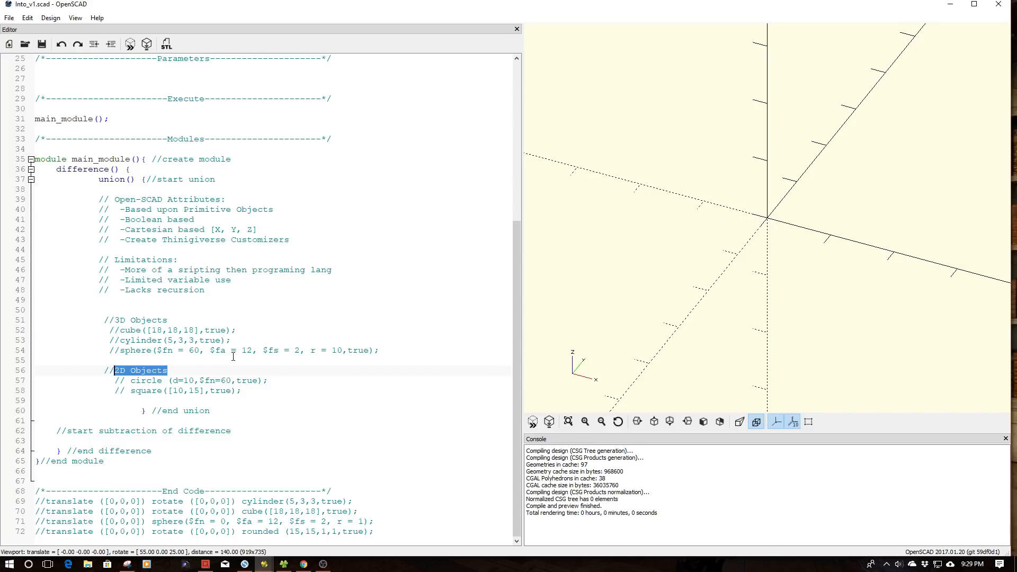
{"action": "mouse_move", "coordinate": [9, 18]}
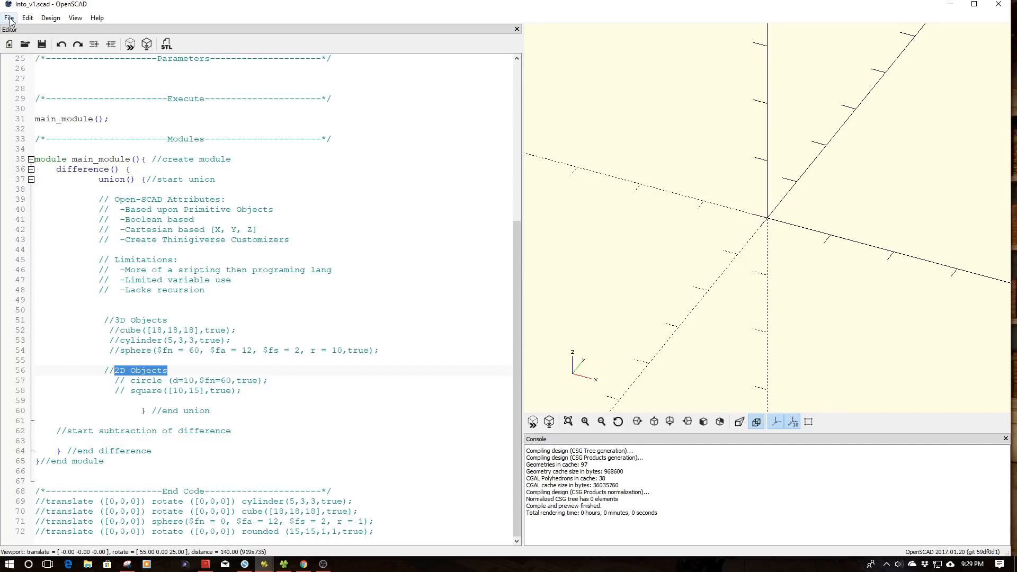
{"action": "left_click", "coordinate": [9, 17]}
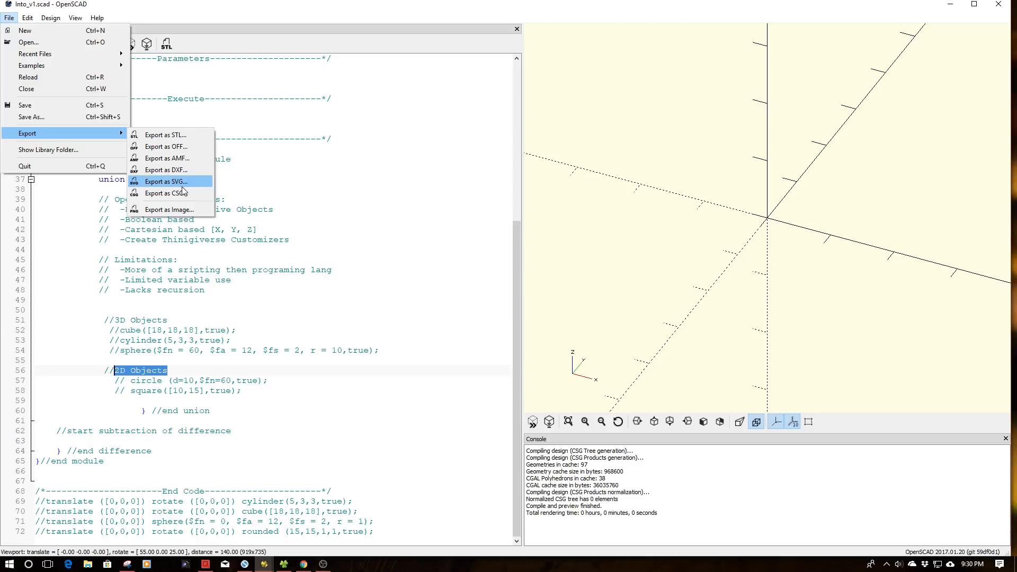
{"action": "mouse_move", "coordinate": [294, 191]}
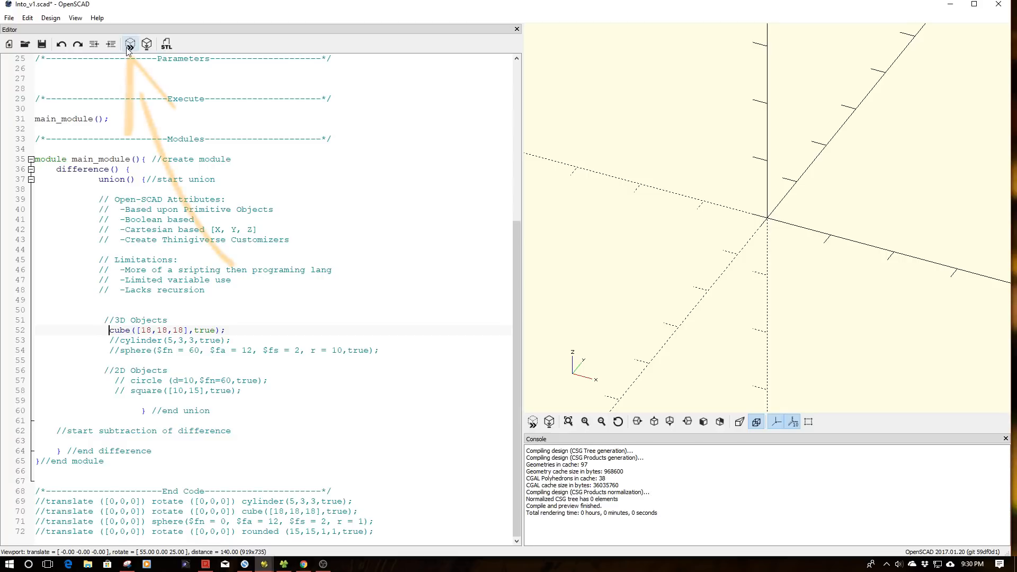
- Preview the centered 18×18×18 cube and view it from the front
{"action": "left_click", "coordinate": [129, 43]}
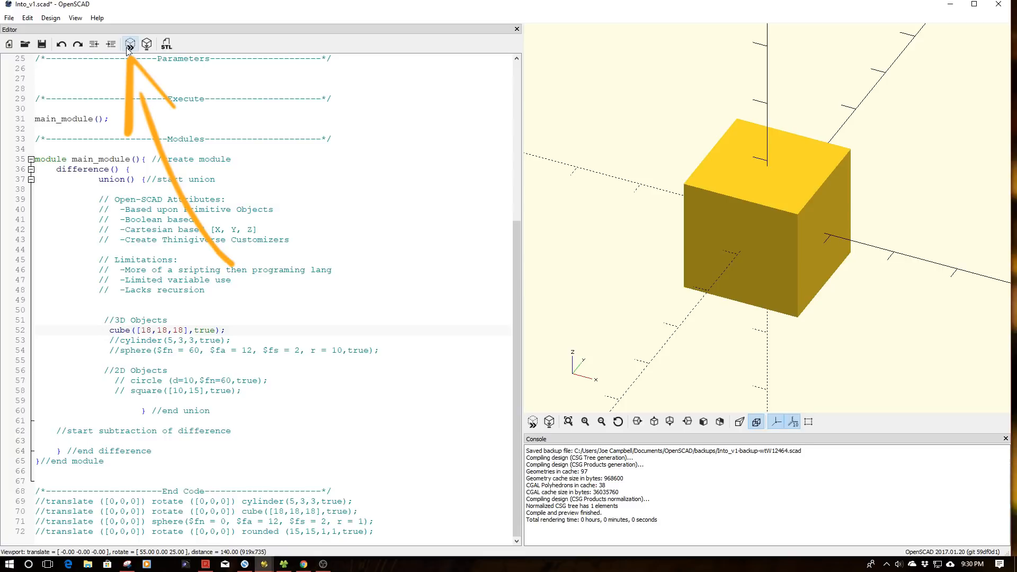
{"action": "left_click", "coordinate": [109, 330]}
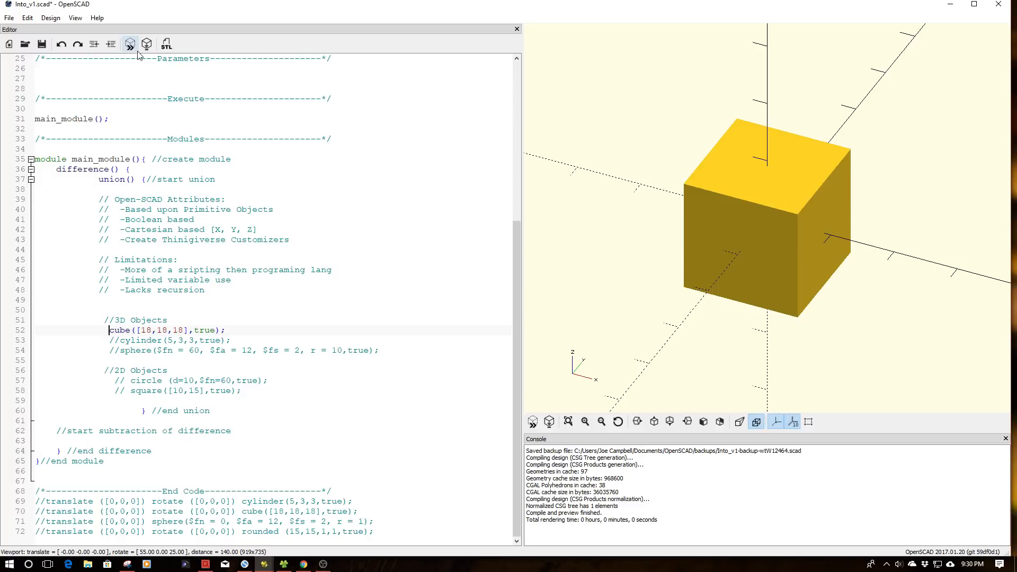
{"action": "mouse_move", "coordinate": [130, 43]}
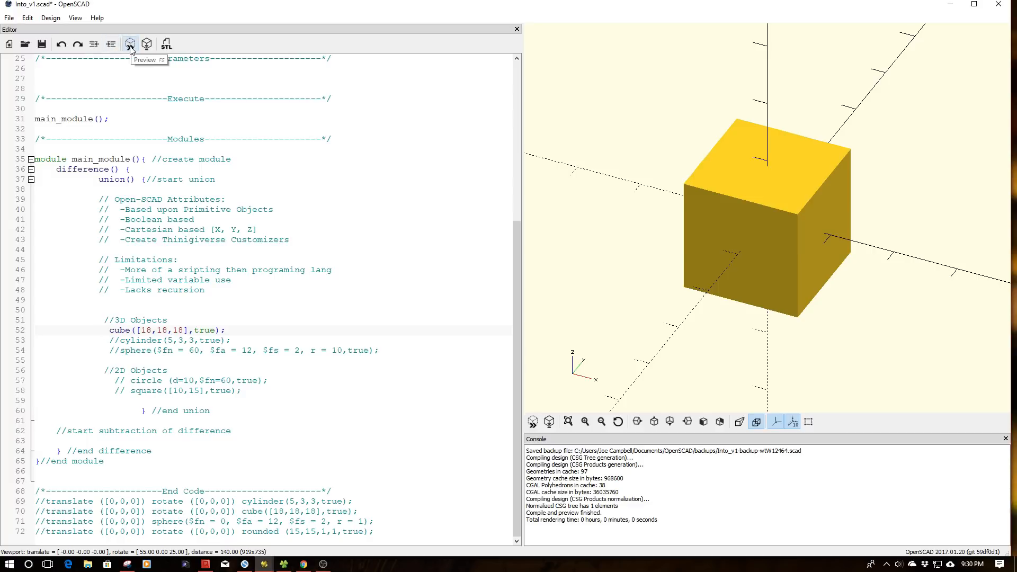
{"action": "mouse_move", "coordinate": [563, 149]}
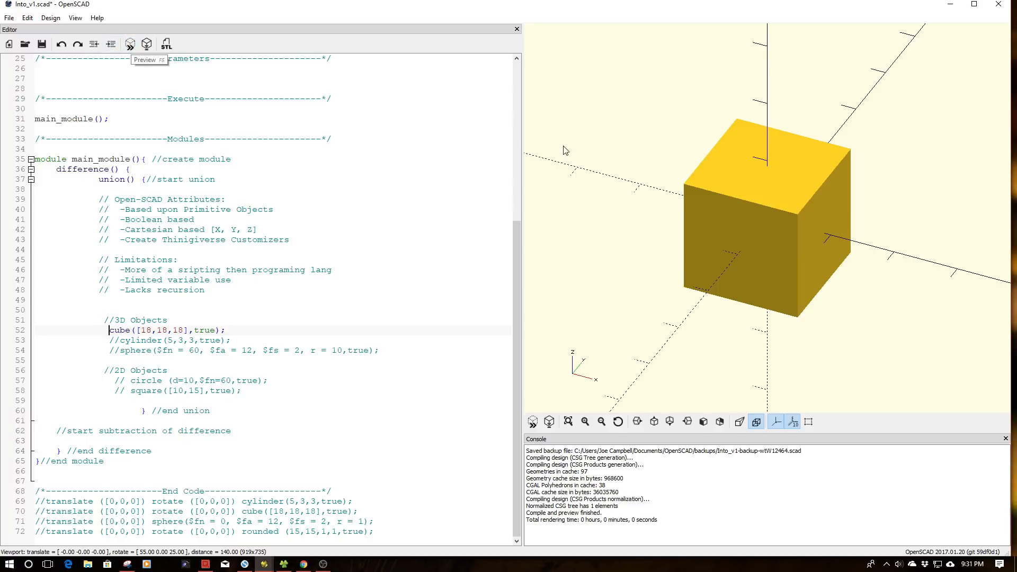
{"action": "mouse_move", "coordinate": [618, 196]}
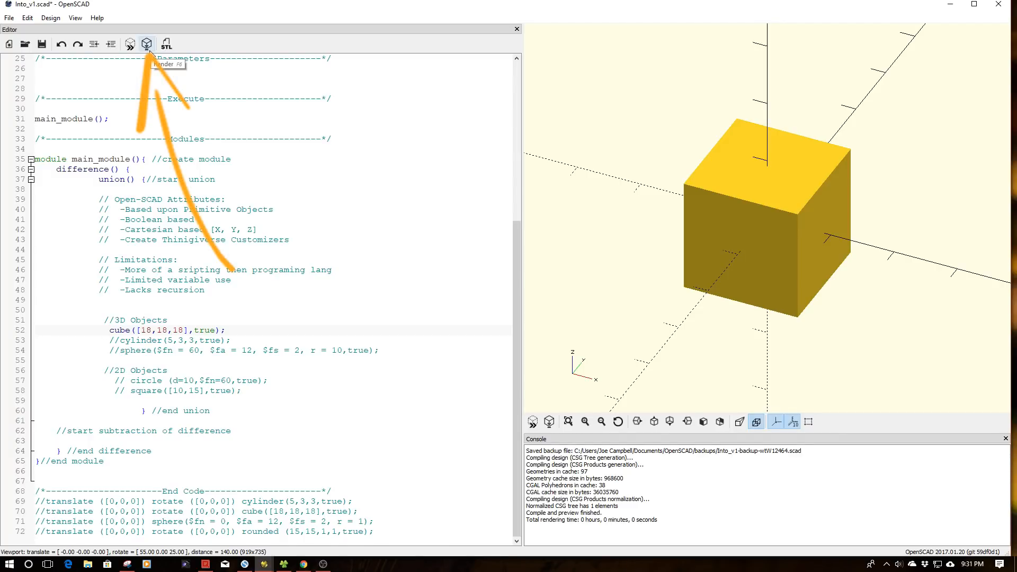
{"action": "mouse_move", "coordinate": [130, 43]}
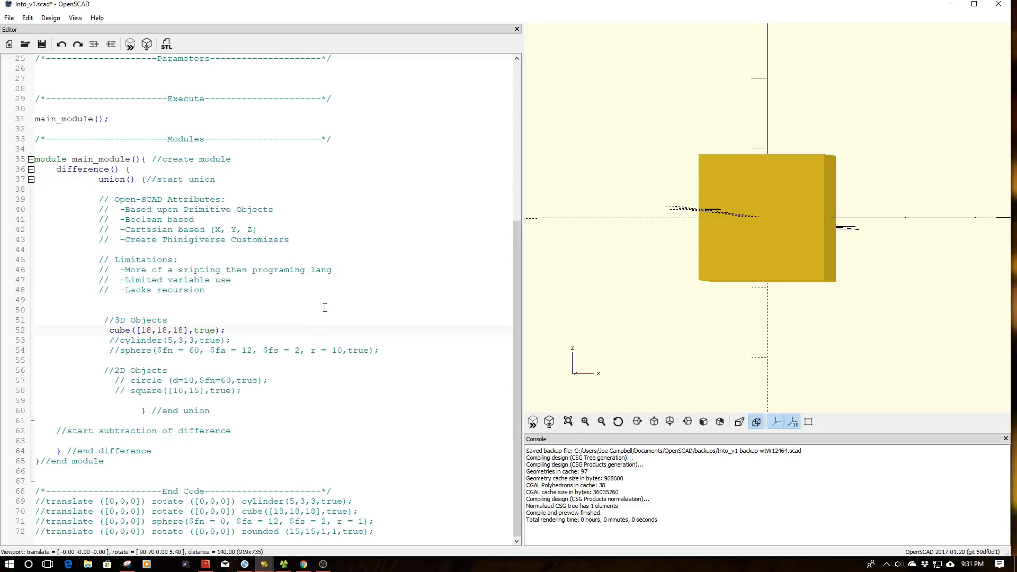
{"action": "left_click", "coordinate": [108, 330]}
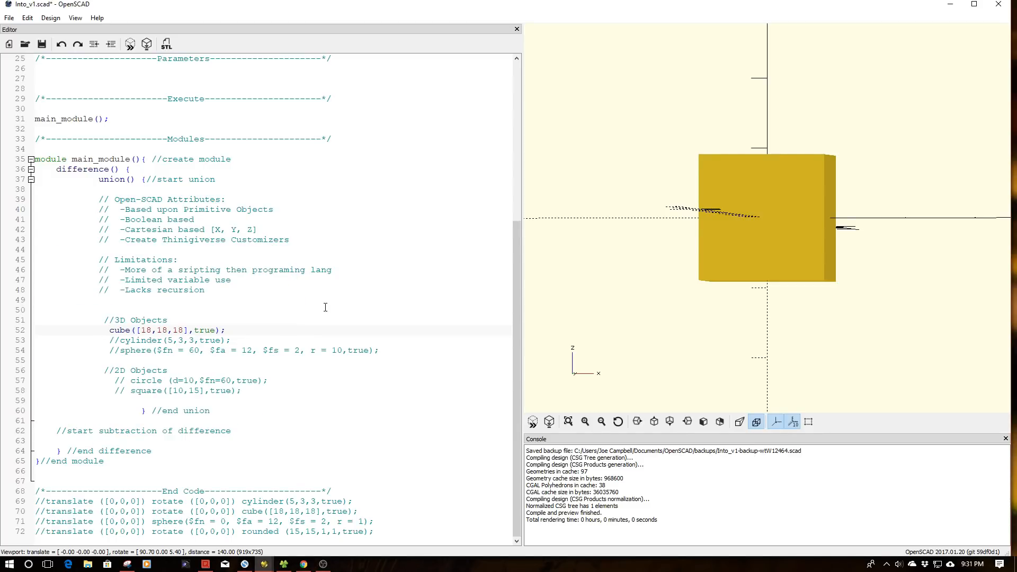
{"action": "left_click", "coordinate": [109, 330]}
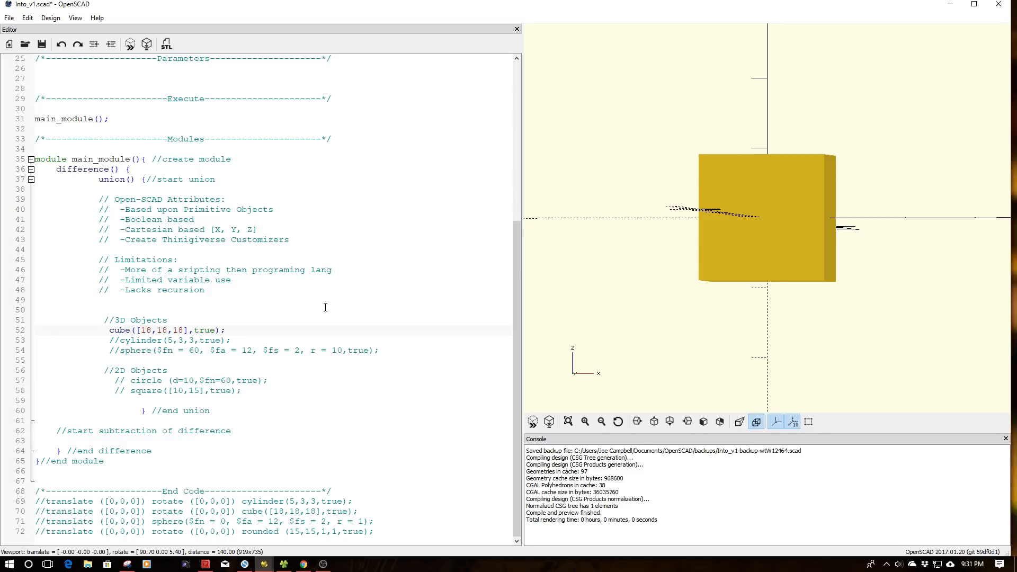
{"action": "left_click", "coordinate": [108, 330]}
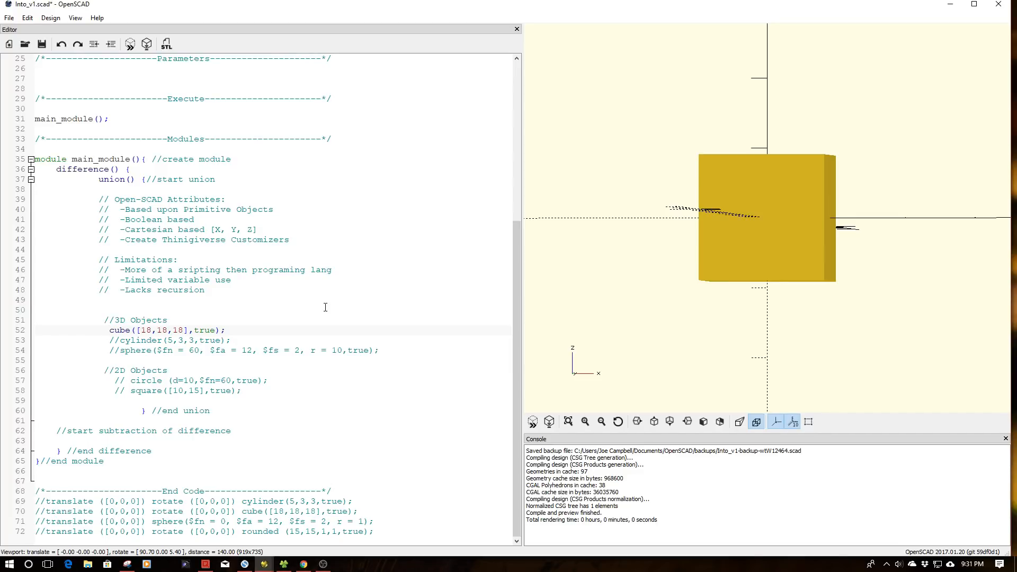
{"action": "left_click", "coordinate": [108, 330]}
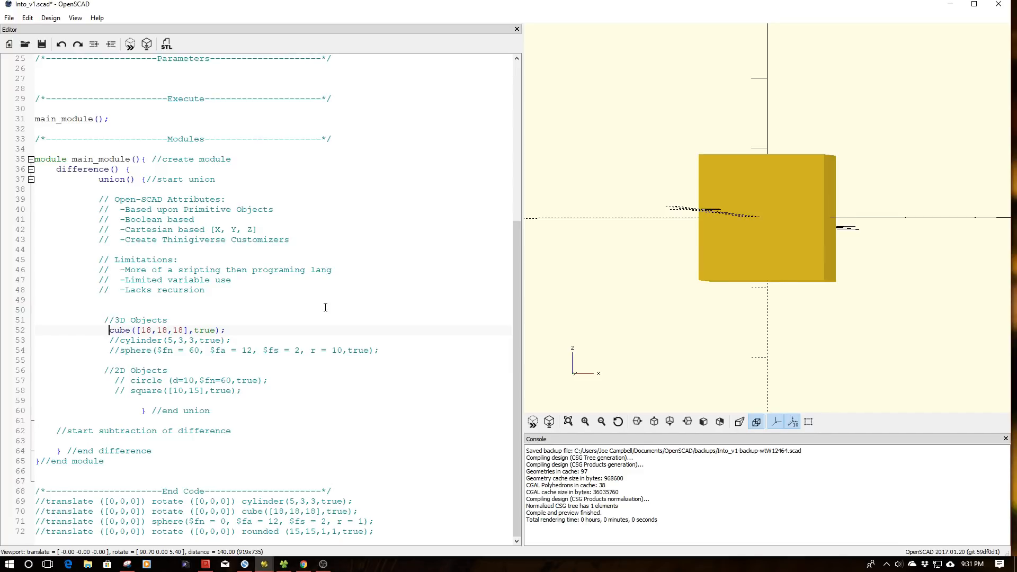
- Change the cube's center argument from true to false, then back to true
{"action": "double_click", "coordinate": [210, 330]}
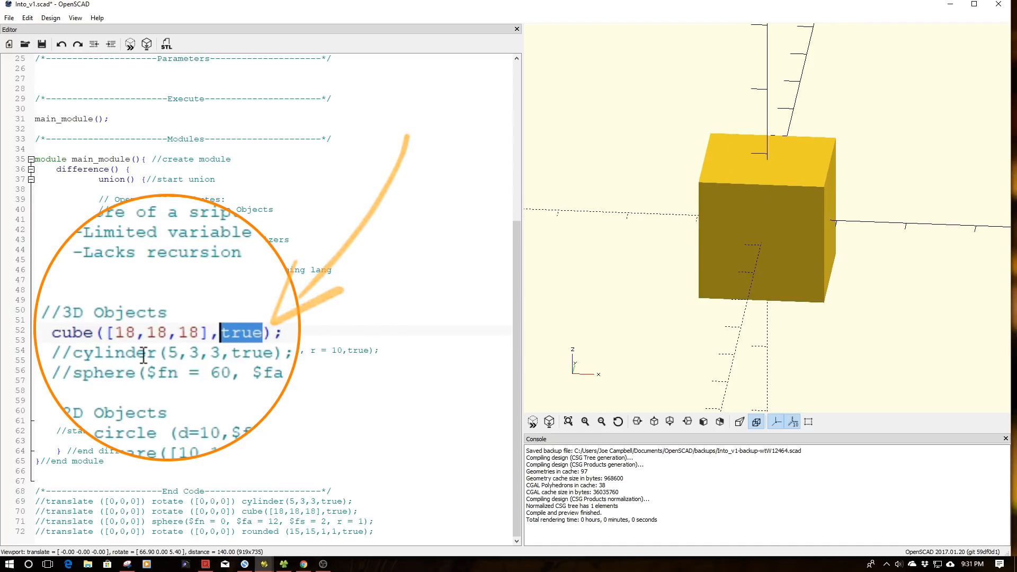
{"action": "type", "text": "false"}
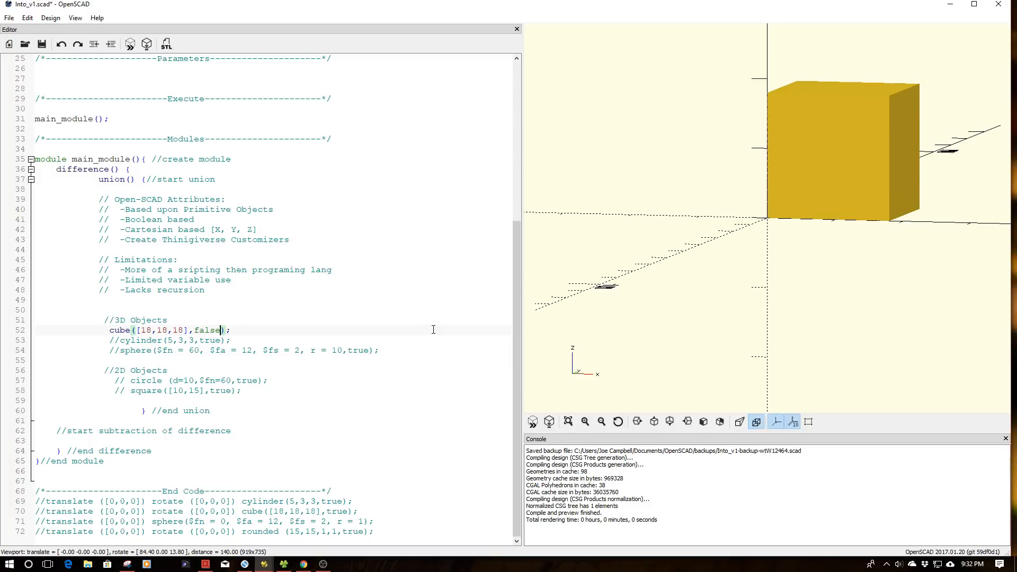
{"action": "double_click", "coordinate": [207, 330]}
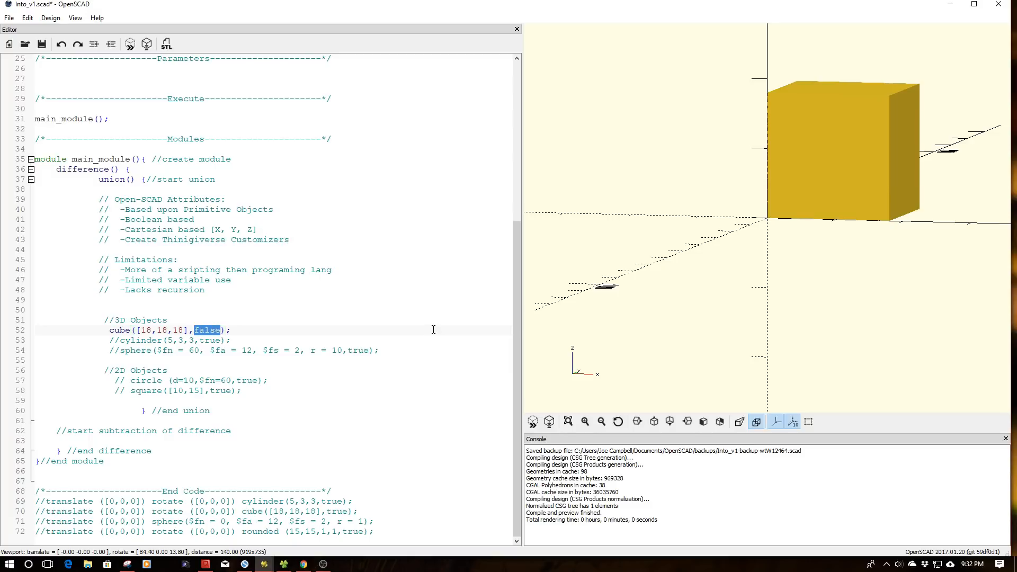
{"action": "type", "text": "true"}
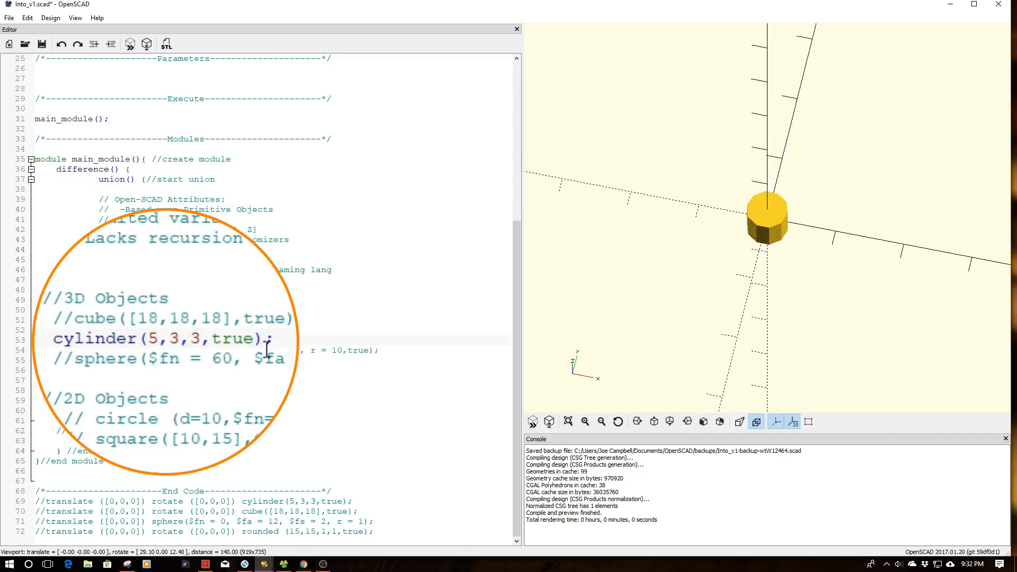
{"action": "mouse_move", "coordinate": [266, 306]}
{"action": "type", "text": "$fn="}
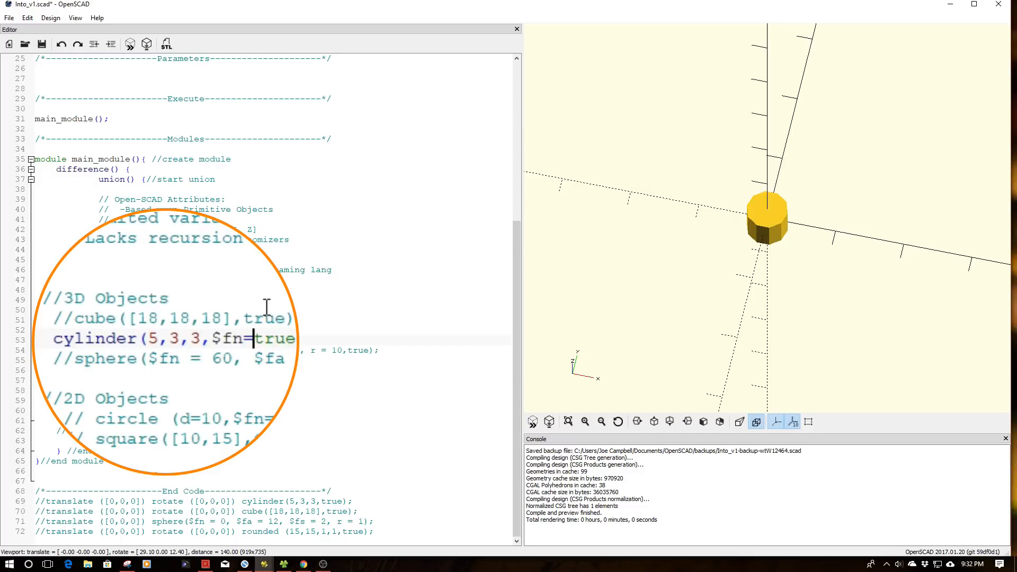
- Preview the cylinder with $fn=60, then $fn=4 with top radius 1
{"action": "type", "text": "60,"}
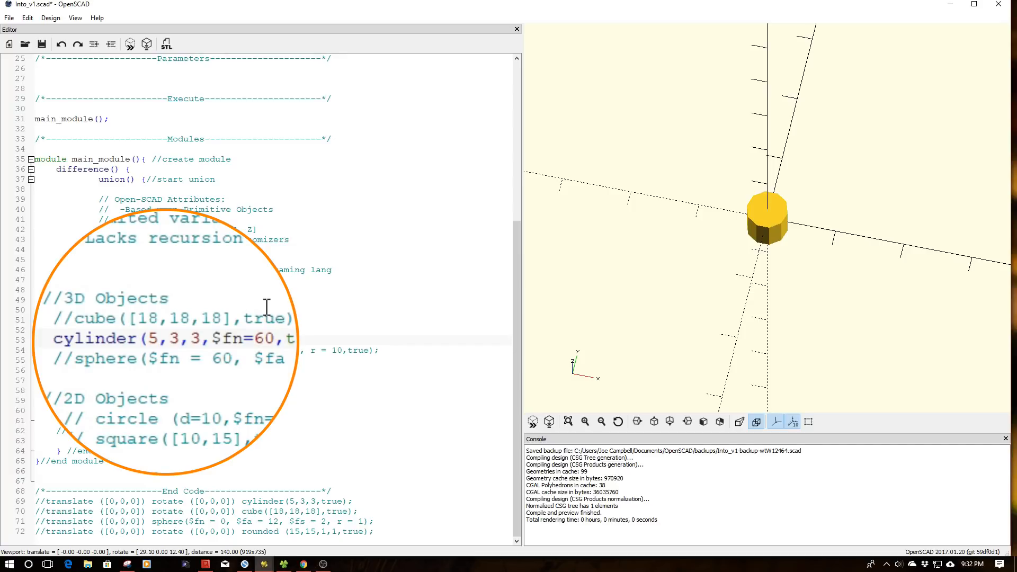
{"action": "left_click", "coordinate": [130, 44]}
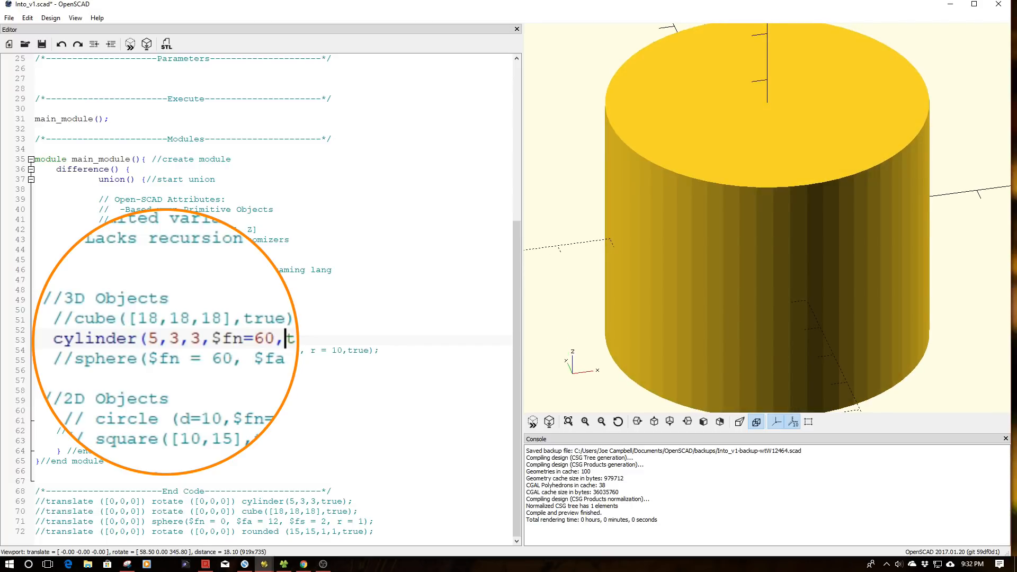
{"action": "double_click", "coordinate": [264, 338]}
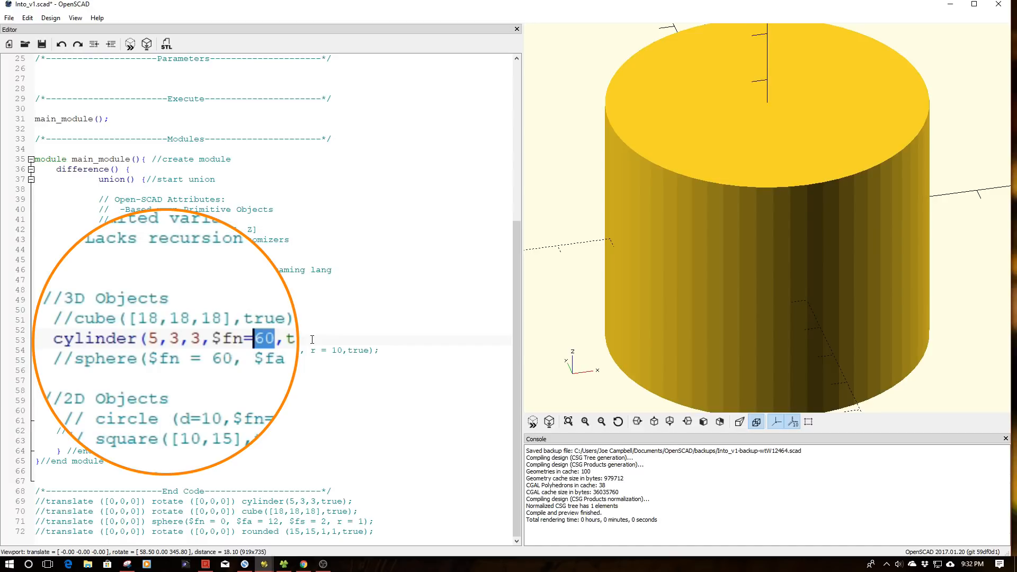
{"action": "type", "text": "4"}
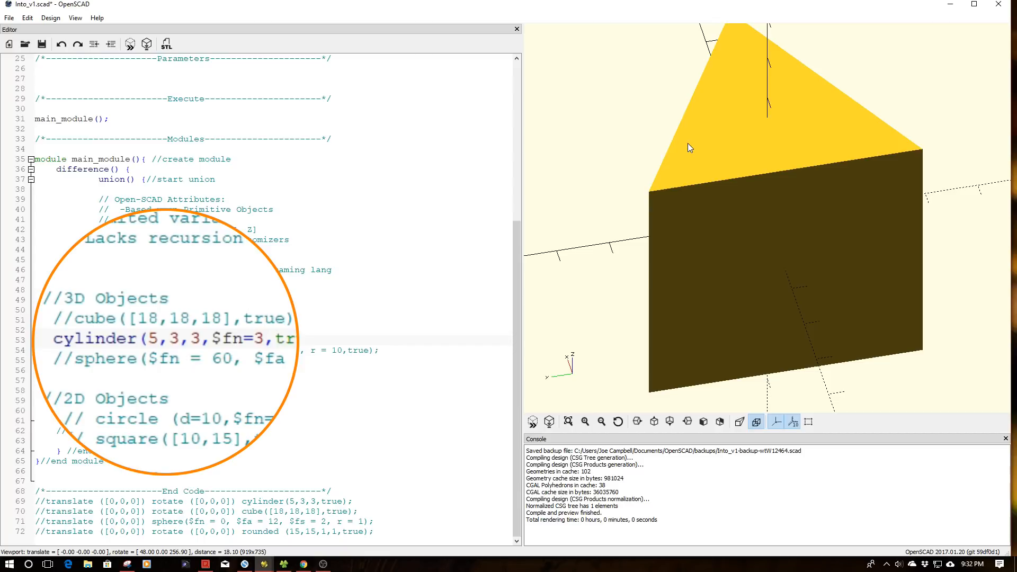
{"action": "left_click", "coordinate": [264, 338]}
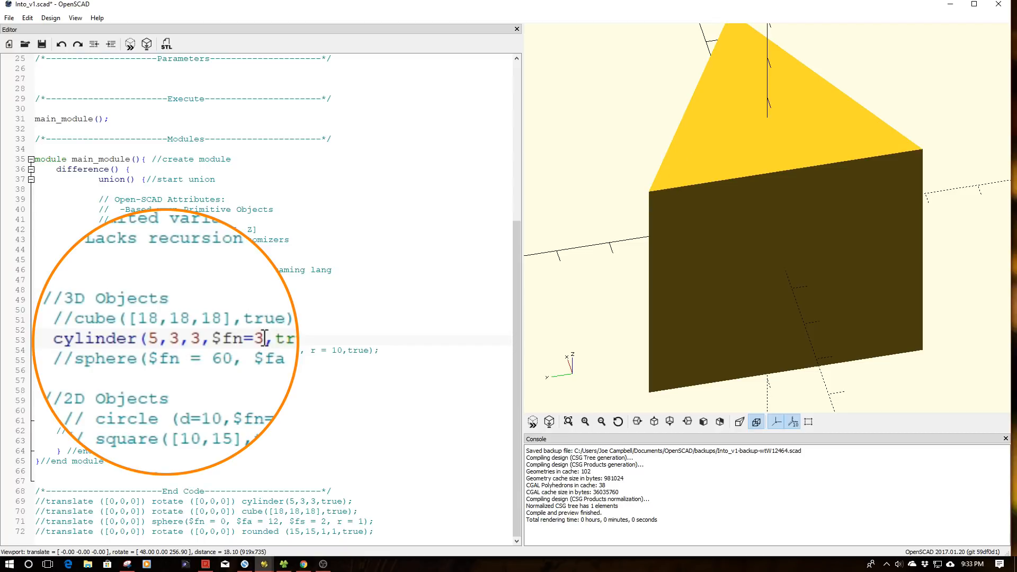
{"action": "type", "text": "4"}
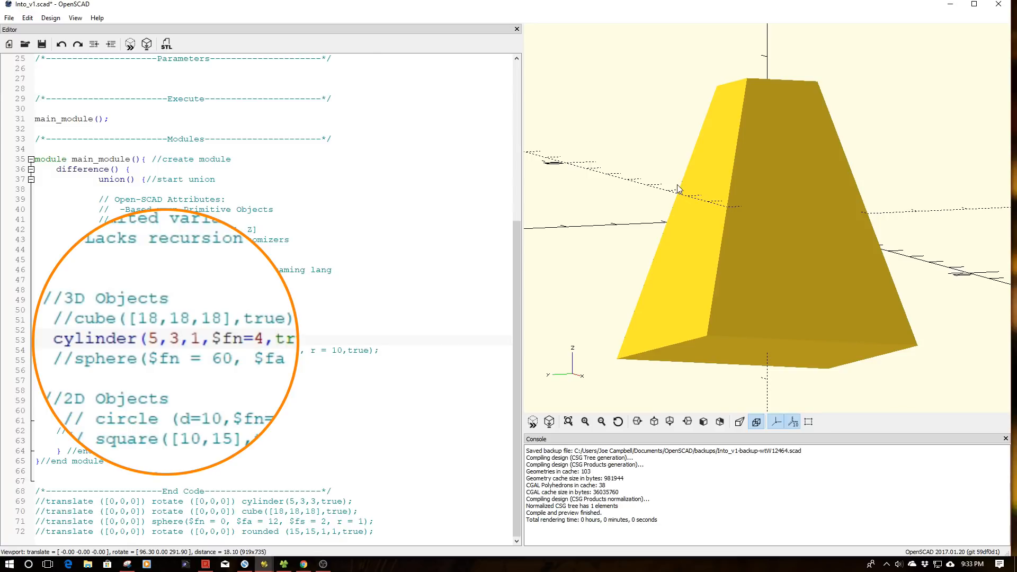
{"action": "left_click", "coordinate": [201, 339]}
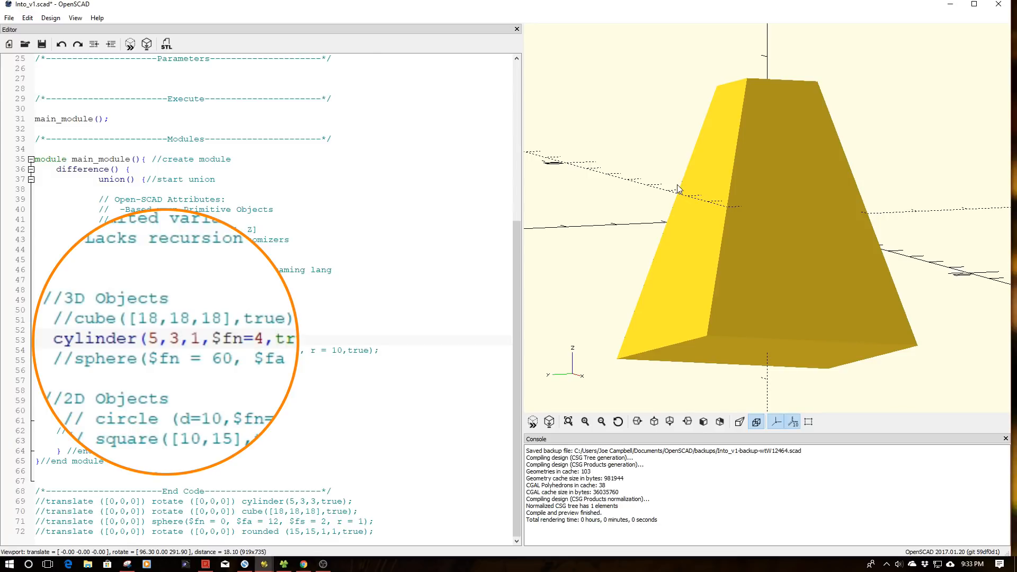
{"action": "left_click", "coordinate": [205, 338]}
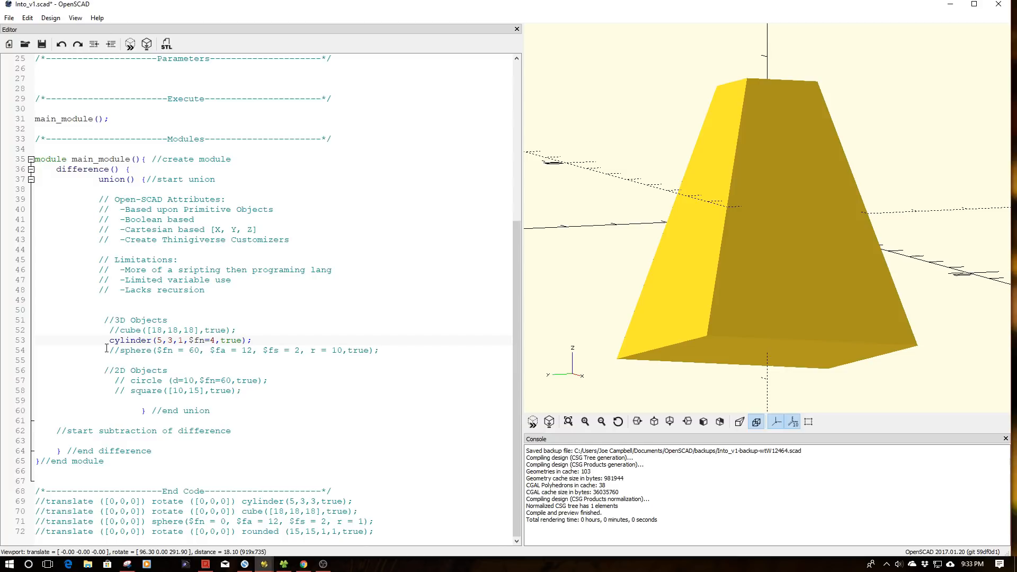
- Preview the sphere, lower its $fn from 60 to 6, then comment it out
{"action": "left_click", "coordinate": [110, 340]}
{"action": "type", "text": "//"}
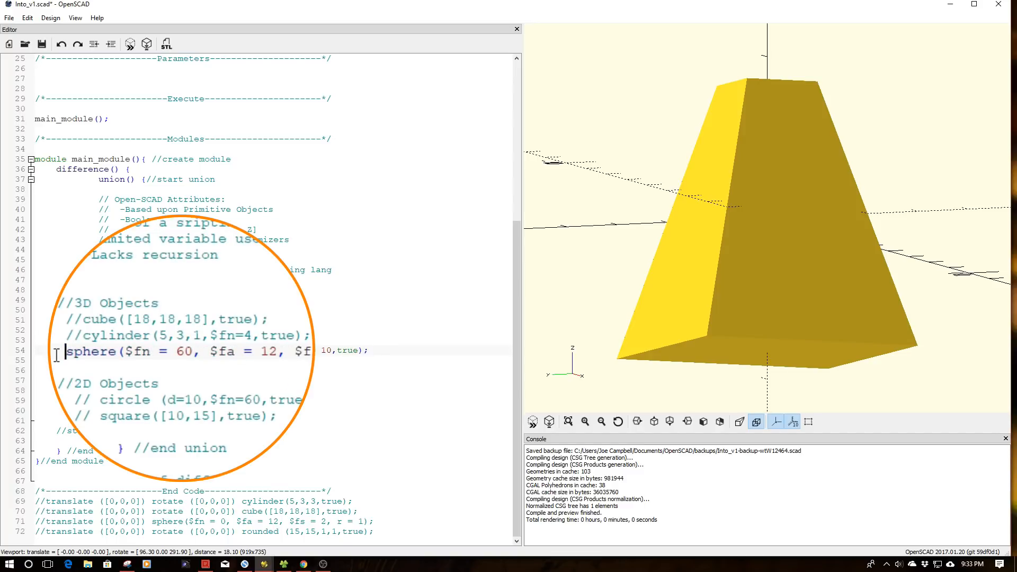
{"action": "left_click", "coordinate": [130, 43]}
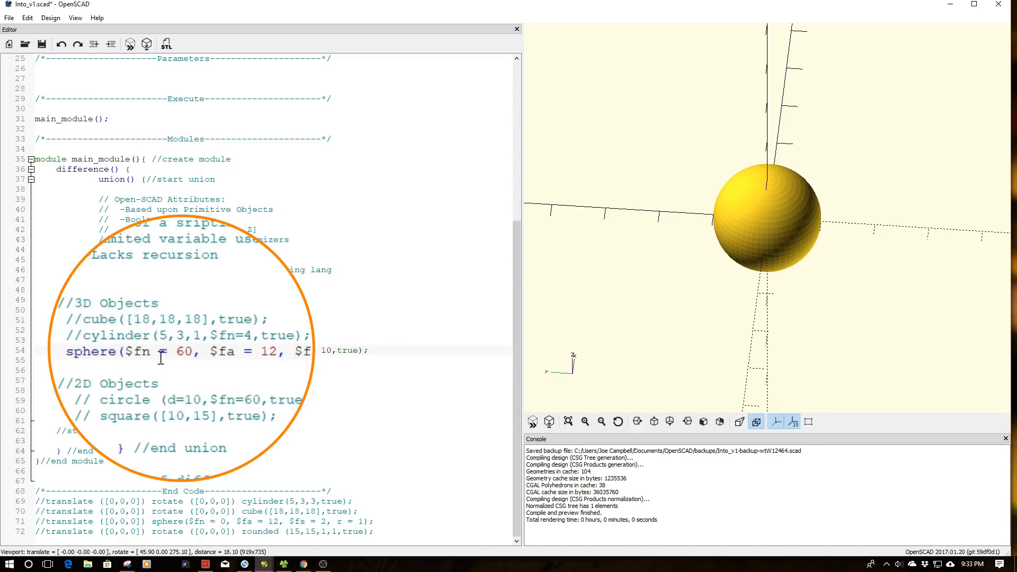
{"action": "double_click", "coordinate": [187, 350]}
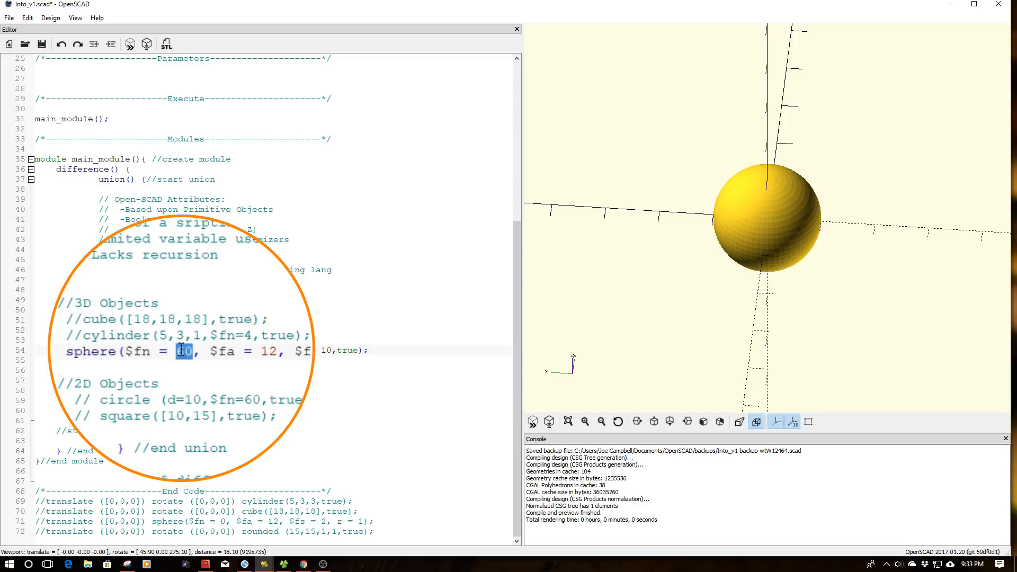
{"action": "type", "text": "6"}
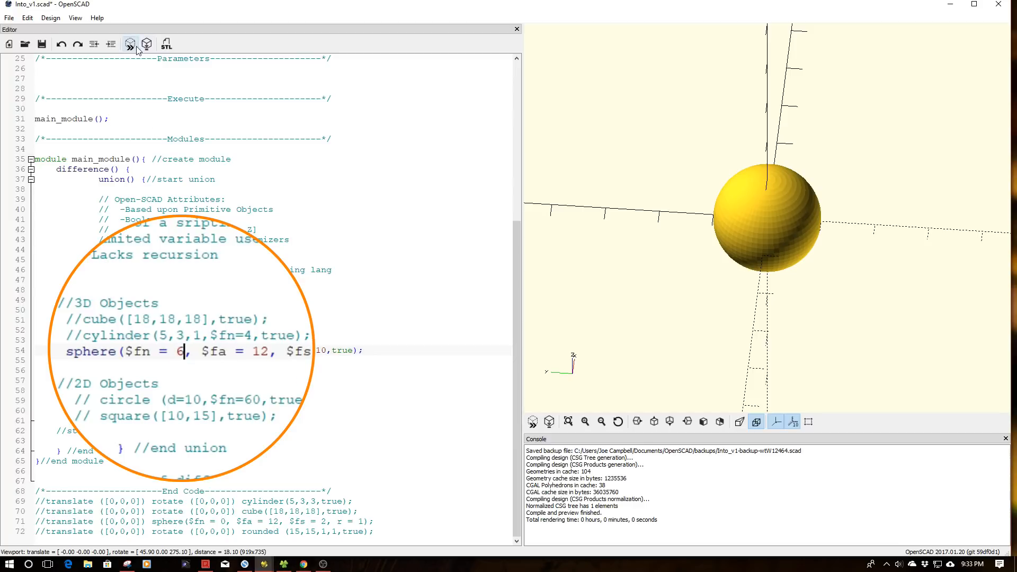
{"action": "left_click", "coordinate": [130, 43]}
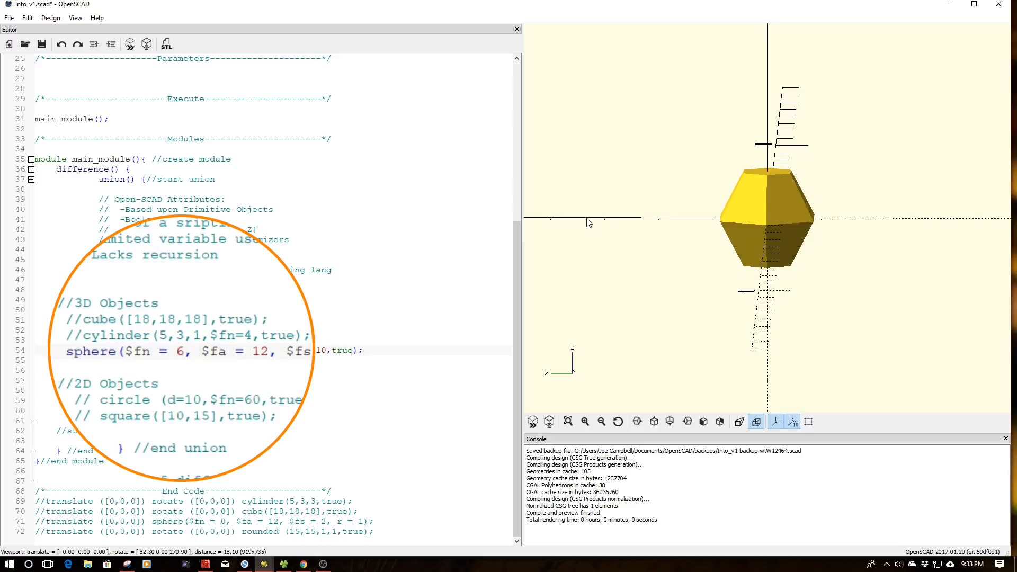
{"action": "left_click", "coordinate": [184, 350]}
{"action": "type", "text": "//"}
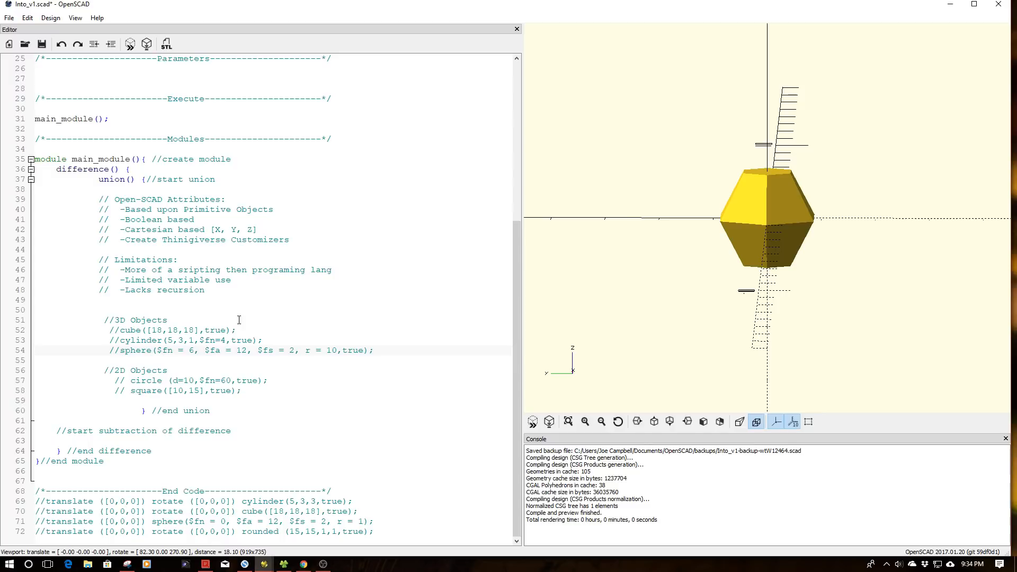
- Uncomment circle() and change its $fn from 60 to 4, previewing each
{"action": "left_click", "coordinate": [118, 350]}
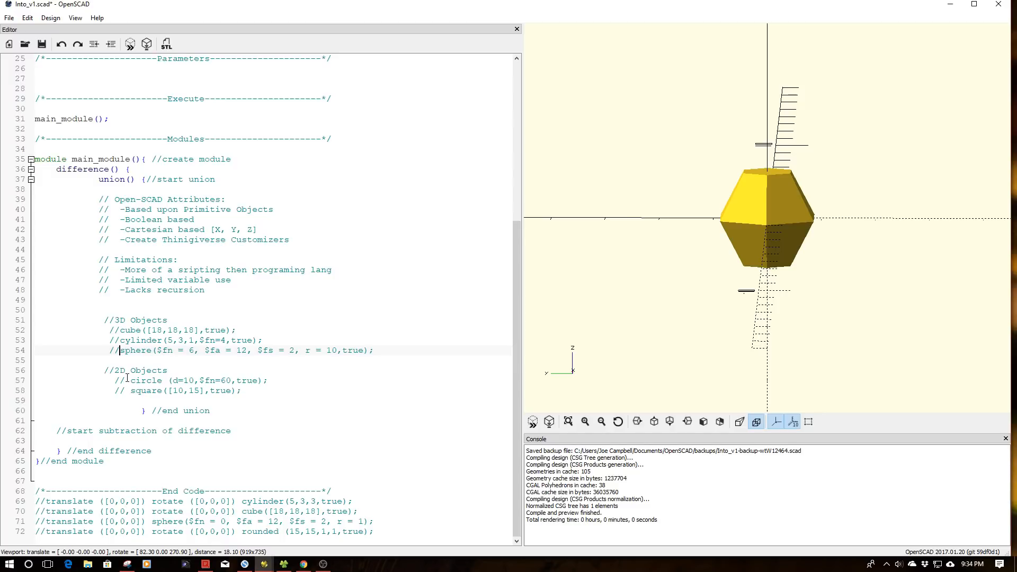
{"action": "double_click", "coordinate": [118, 381]}
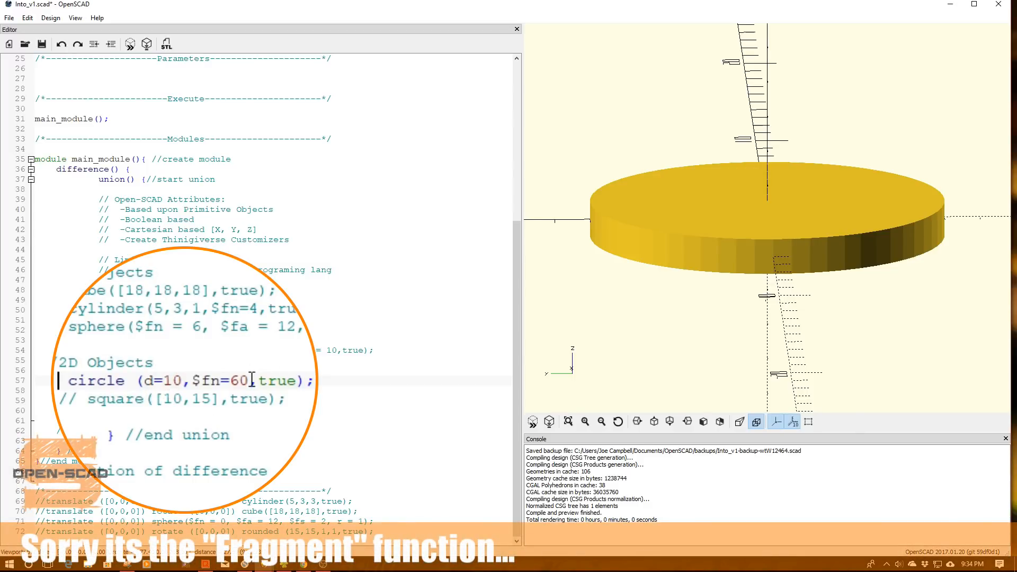
{"action": "double_click", "coordinate": [242, 380]}
{"action": "type", "text": "4"}
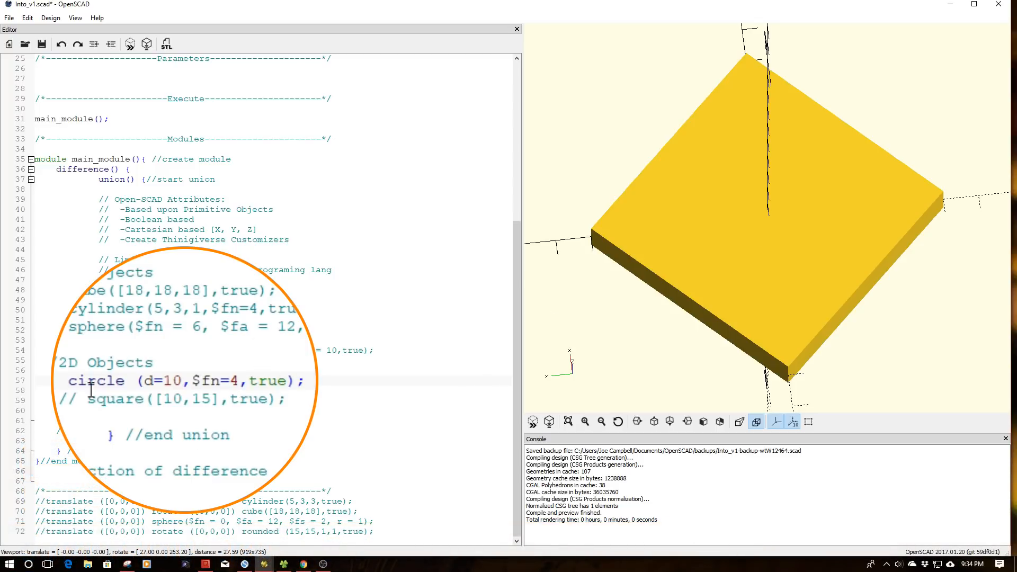
{"action": "left_click", "coordinate": [242, 381]}
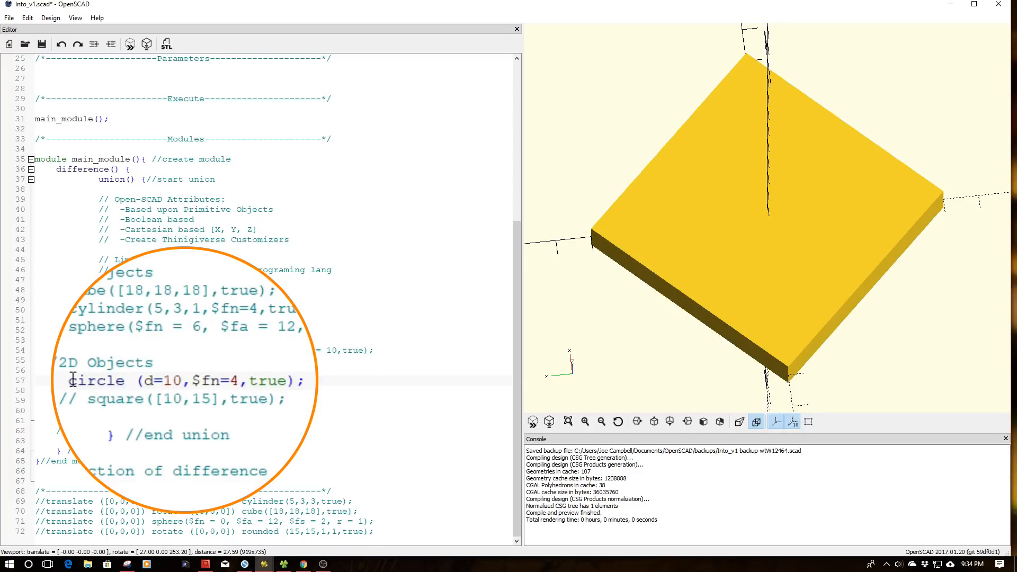
- Comment out circle() and activate square([10,15],true), previewing the rectangle
{"action": "left_click", "coordinate": [239, 380]}
{"action": "type", "text": "// "}
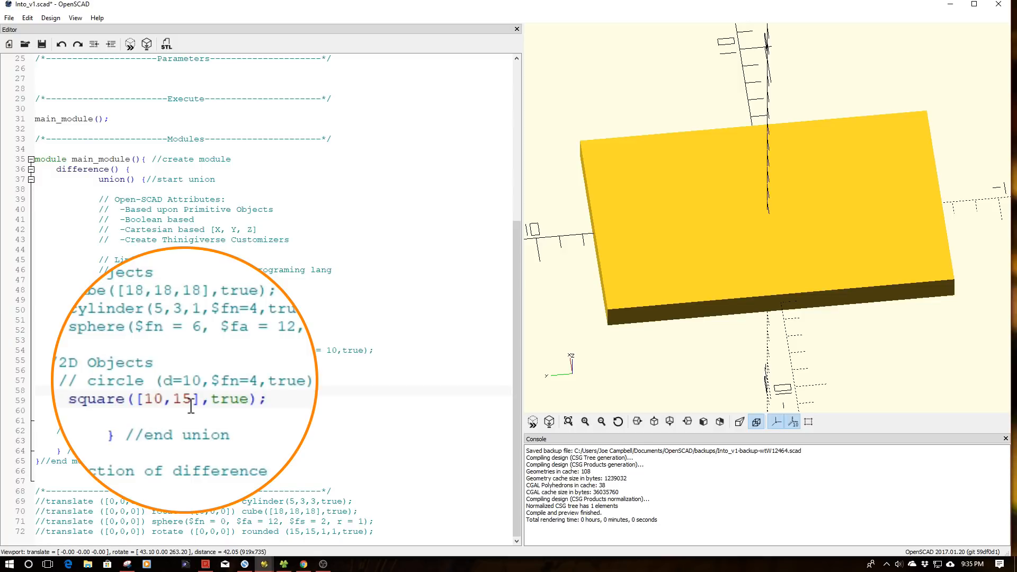
{"action": "left_click", "coordinate": [58, 399]}
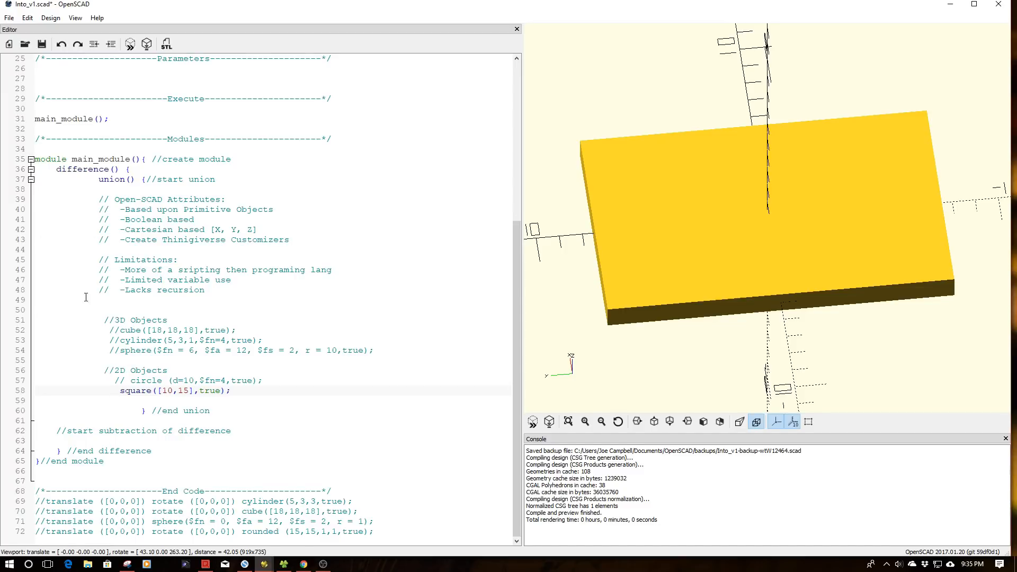
{"action": "double_click", "coordinate": [171, 390]}
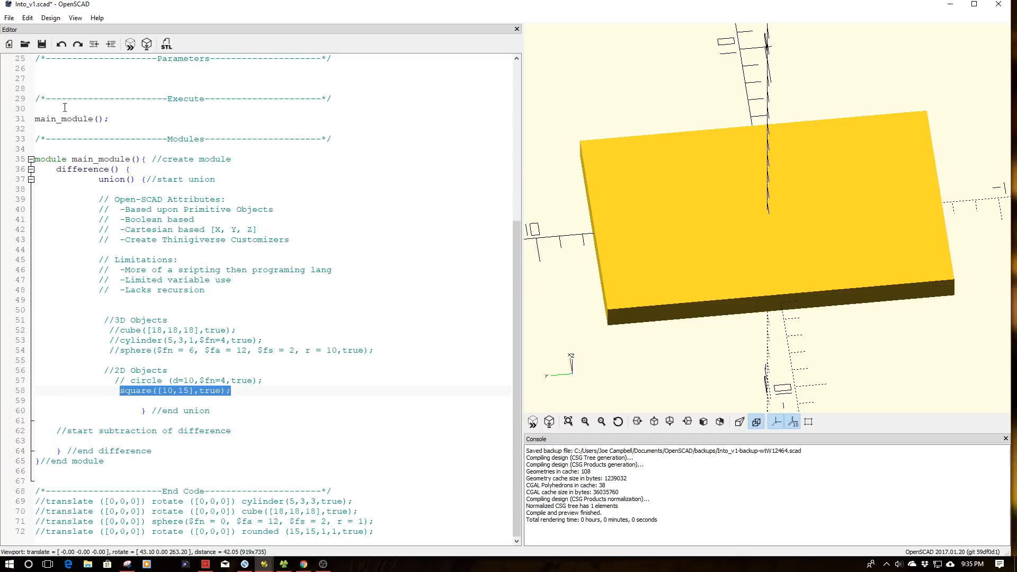
{"action": "mouse_move", "coordinate": [9, 18]}
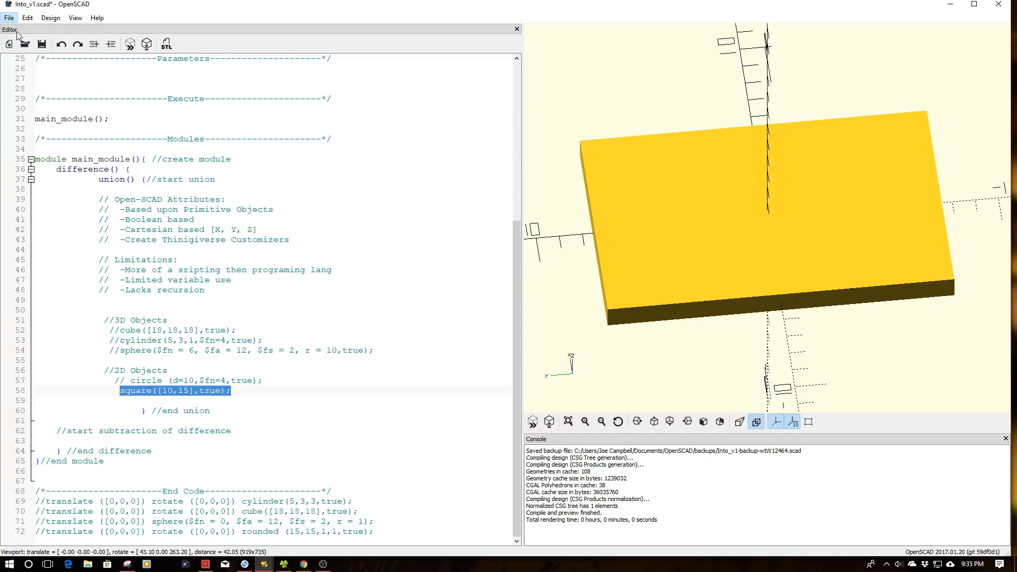
- Paste square([10,15],true) into a new untitled file and preview it
{"action": "left_click", "coordinate": [9, 18]}
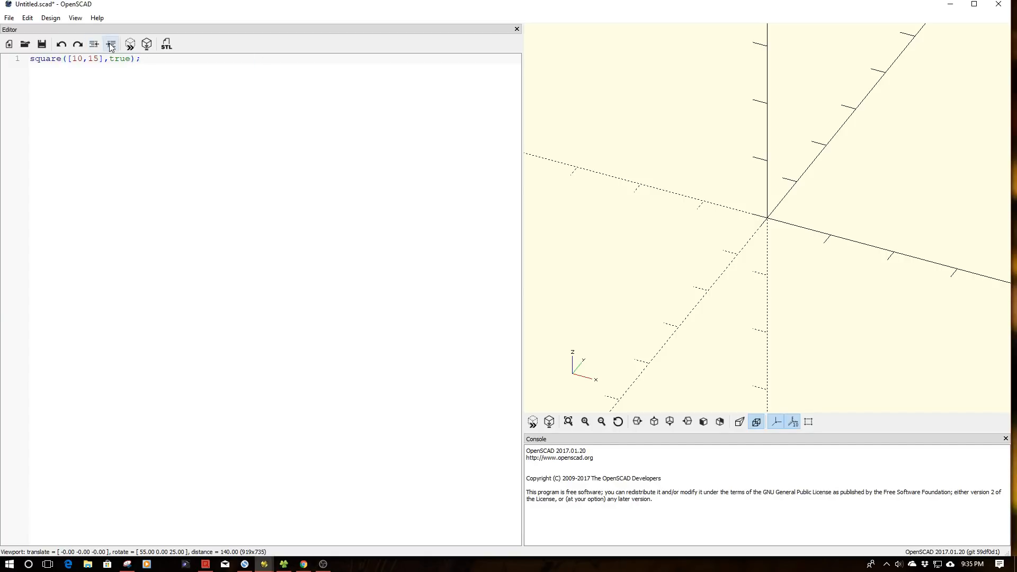
{"action": "left_click", "coordinate": [110, 43]}
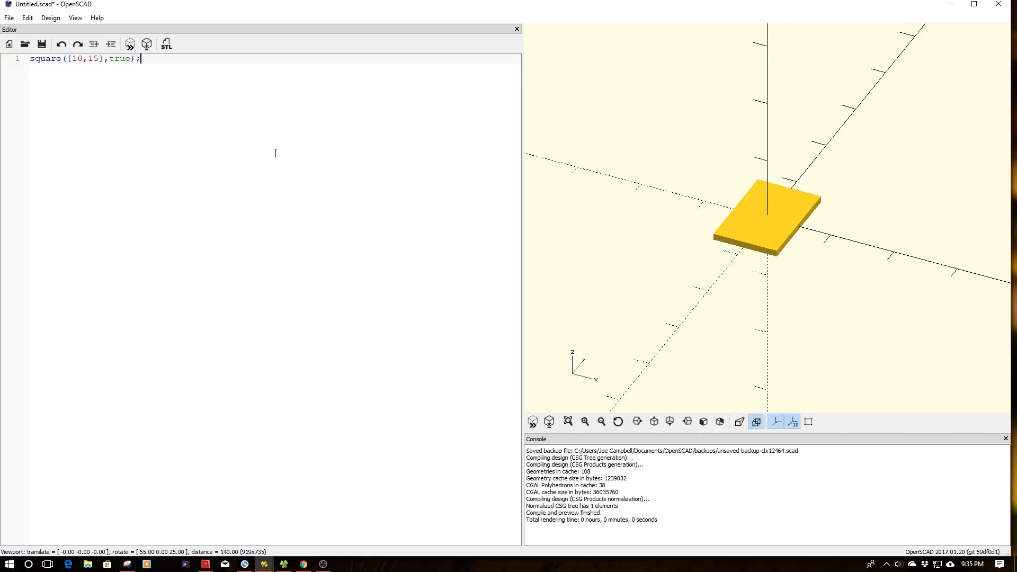
{"action": "mouse_move", "coordinate": [266, 149]}
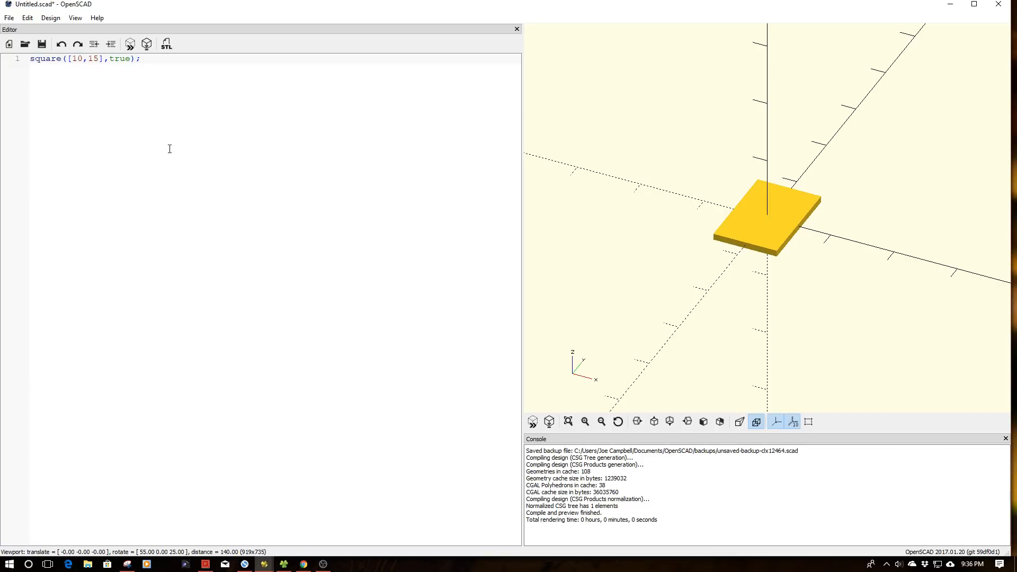
{"action": "left_click", "coordinate": [139, 59]}
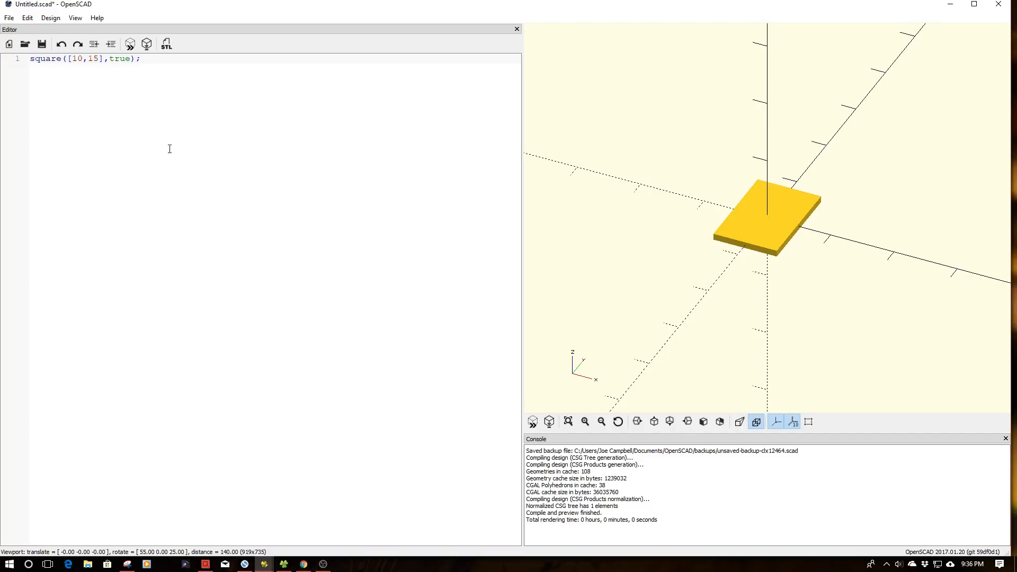
{"action": "left_click", "coordinate": [139, 58]}
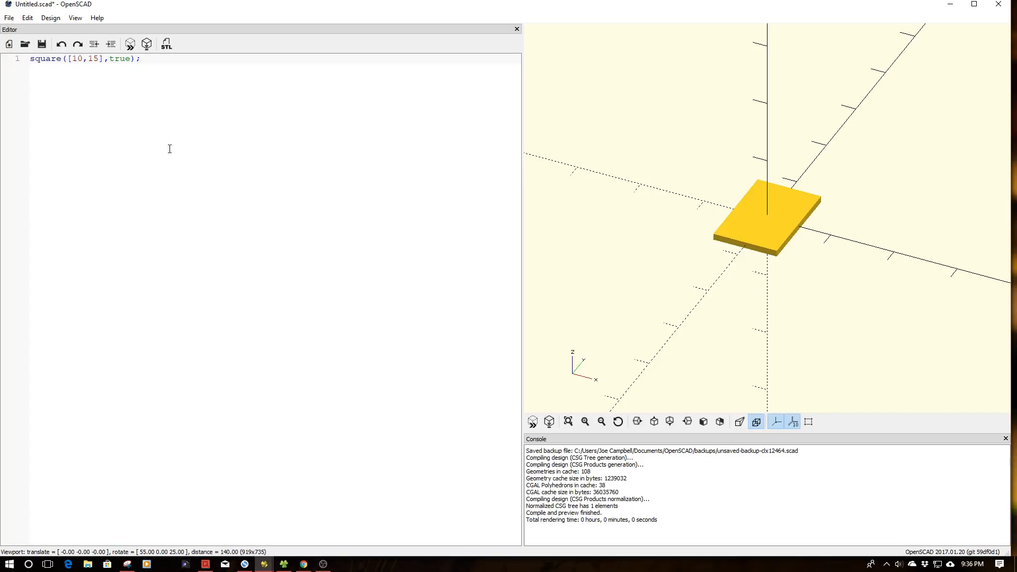
{"action": "left_click", "coordinate": [138, 58]}
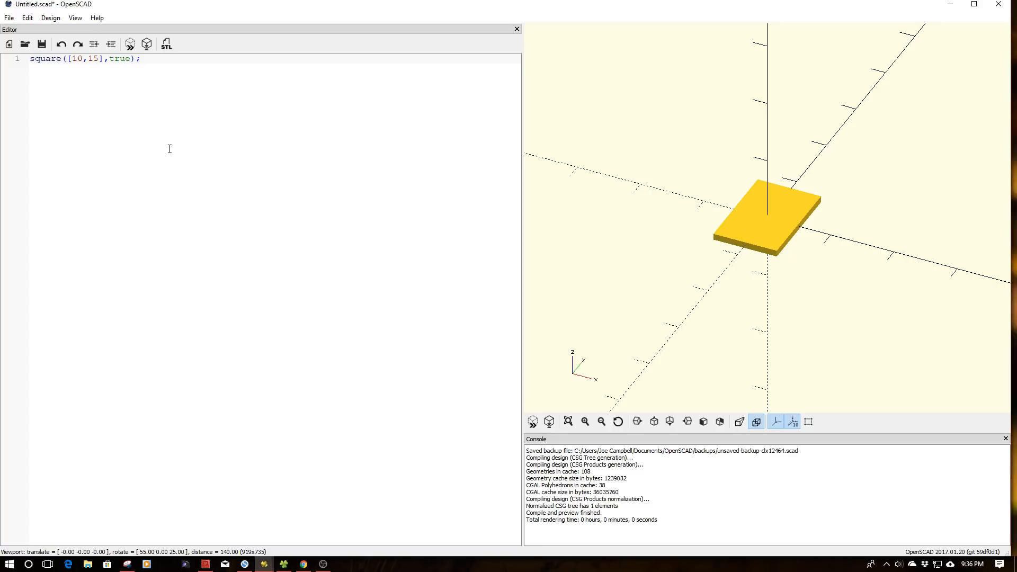
{"action": "left_click", "coordinate": [140, 58]}
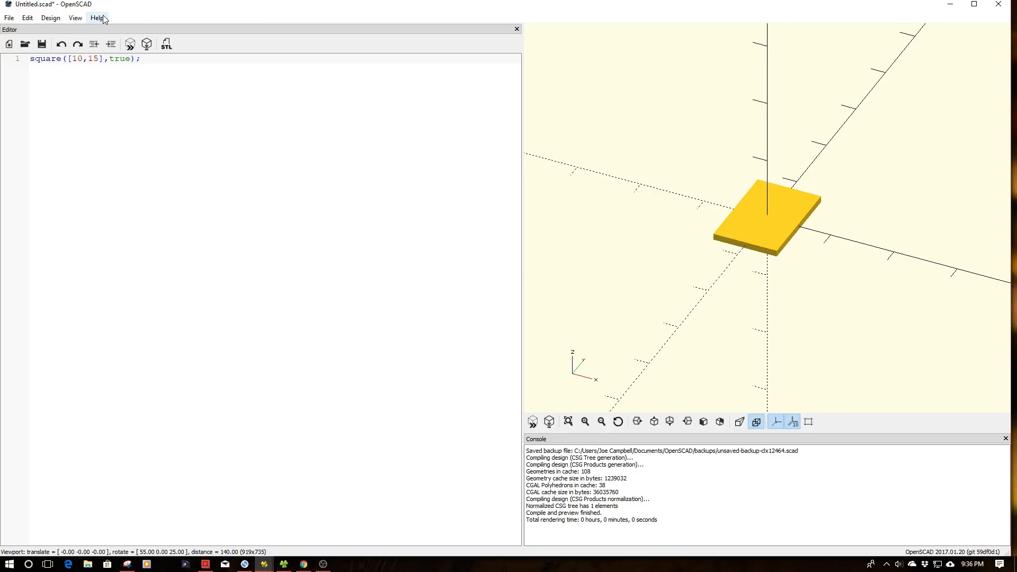
- Open the OpenSCAD CheatSheet from the Help menu
{"action": "left_click", "coordinate": [97, 18]}
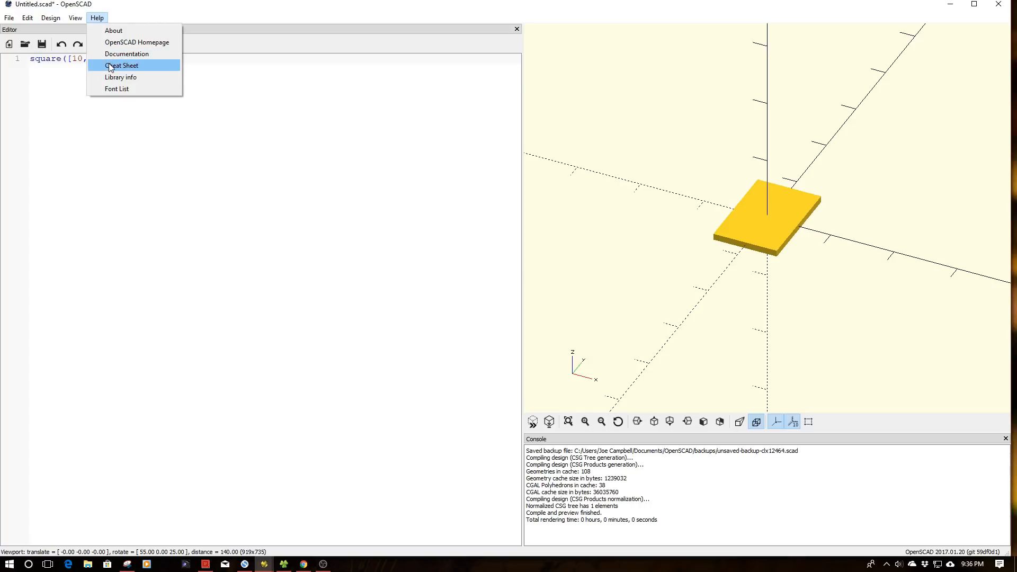
{"action": "left_click", "coordinate": [122, 66]}
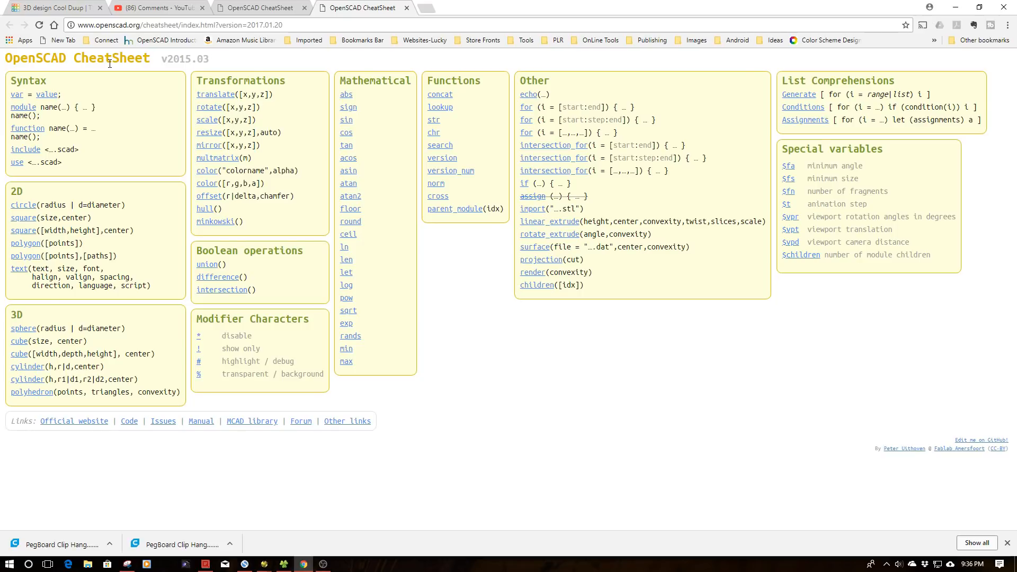
{"action": "mouse_move", "coordinate": [163, 119]}
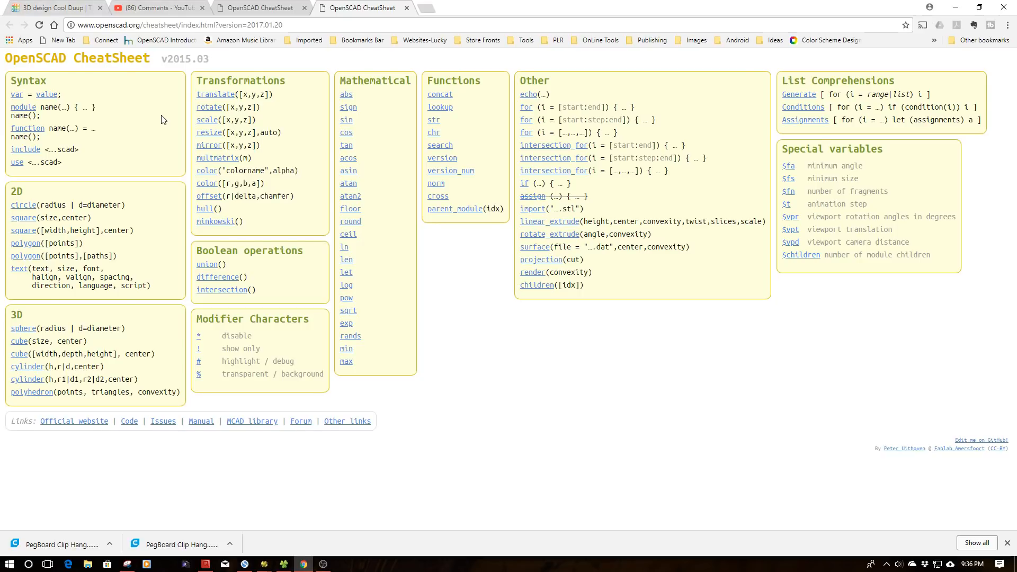
{"action": "mouse_move", "coordinate": [162, 214]}
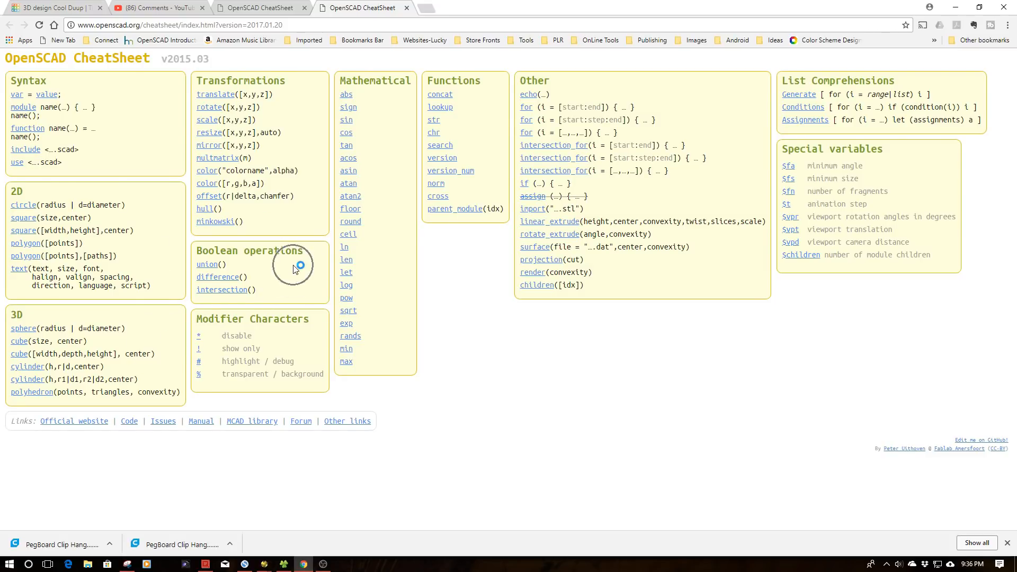
{"action": "mouse_move", "coordinate": [294, 205]}
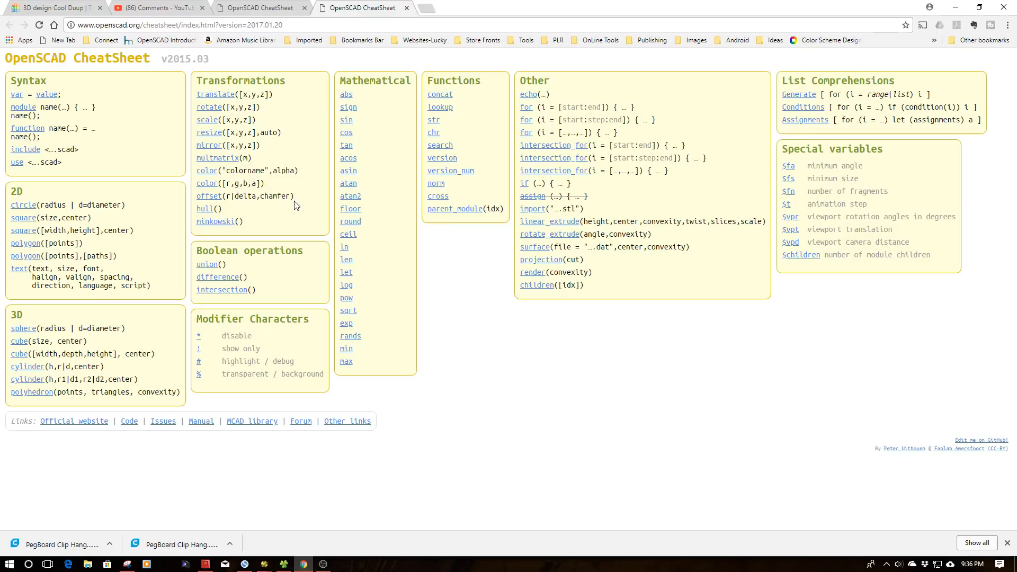
{"action": "mouse_move", "coordinate": [287, 339]}
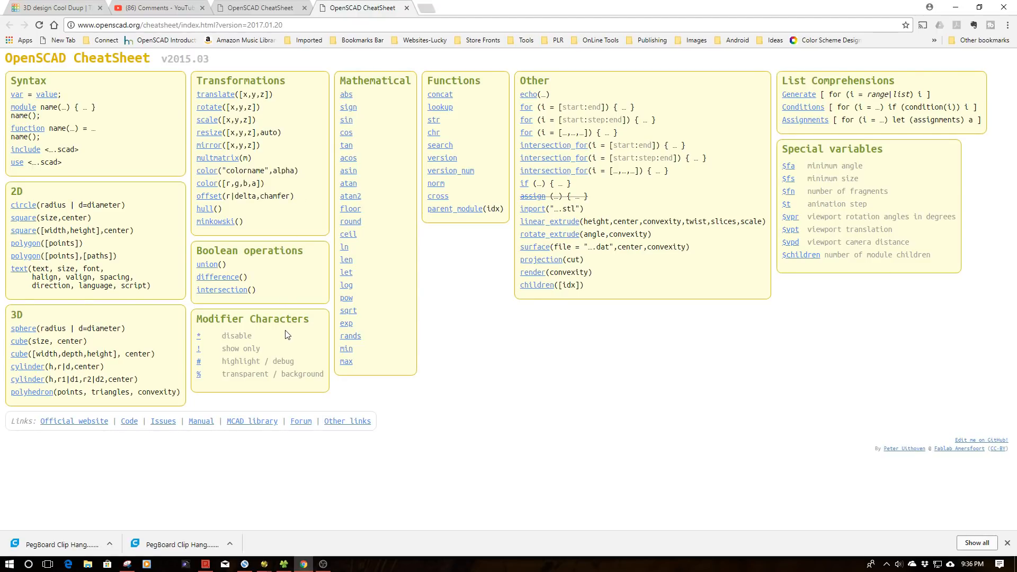
- Follow the CheatSheet's circle() link to its Wikibooks manual entry
{"action": "left_click", "coordinate": [23, 205]}
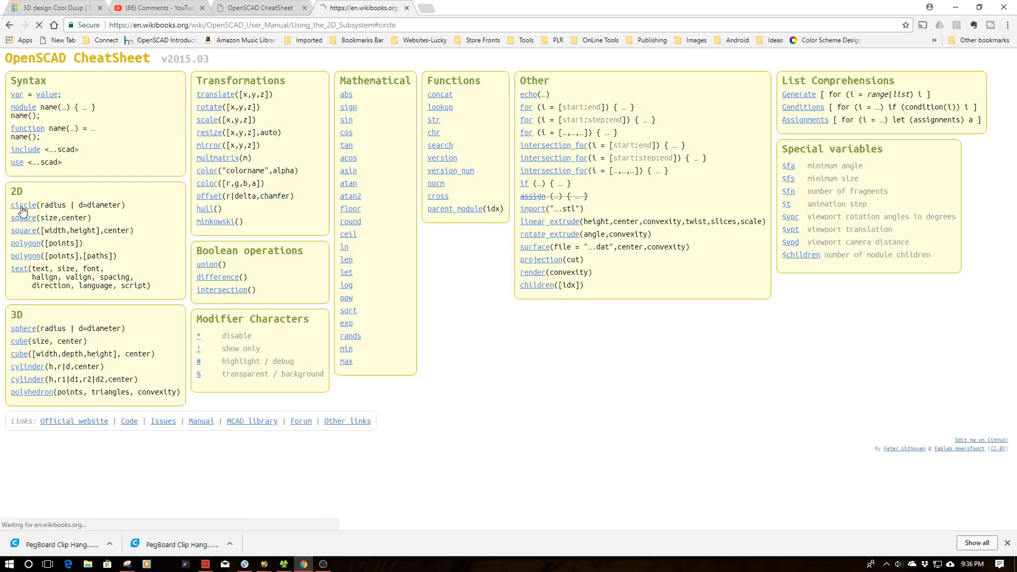
{"action": "left_click", "coordinate": [22, 205]}
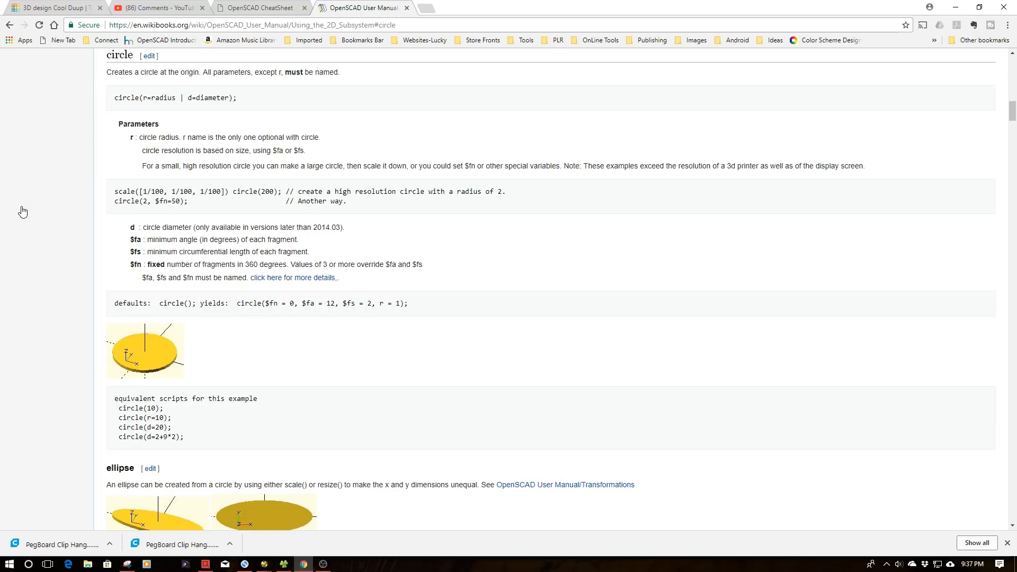
{"action": "mouse_move", "coordinate": [22, 266]}
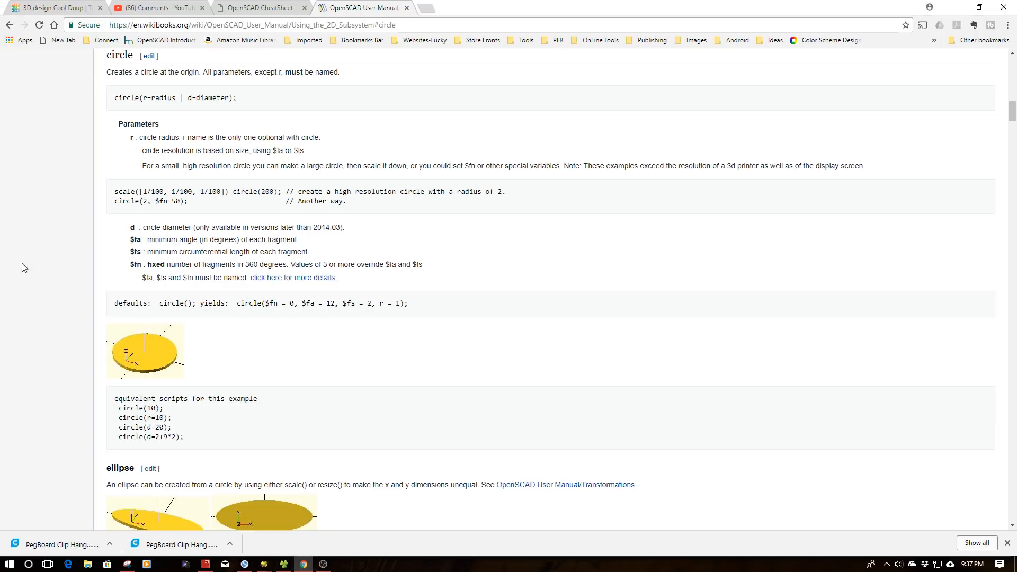
{"action": "mouse_move", "coordinate": [263, 563]}
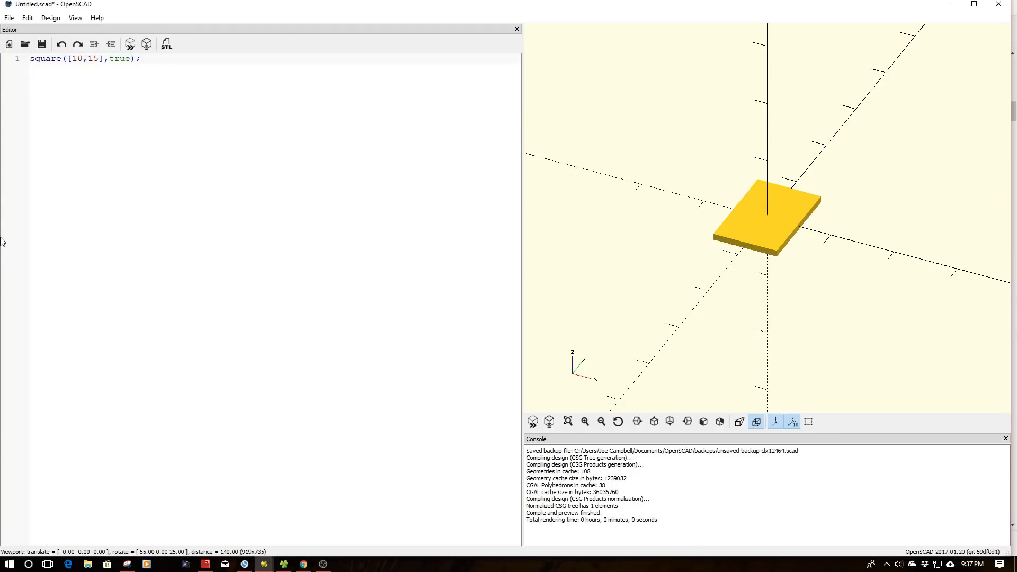
{"action": "left_click", "coordinate": [138, 59]}
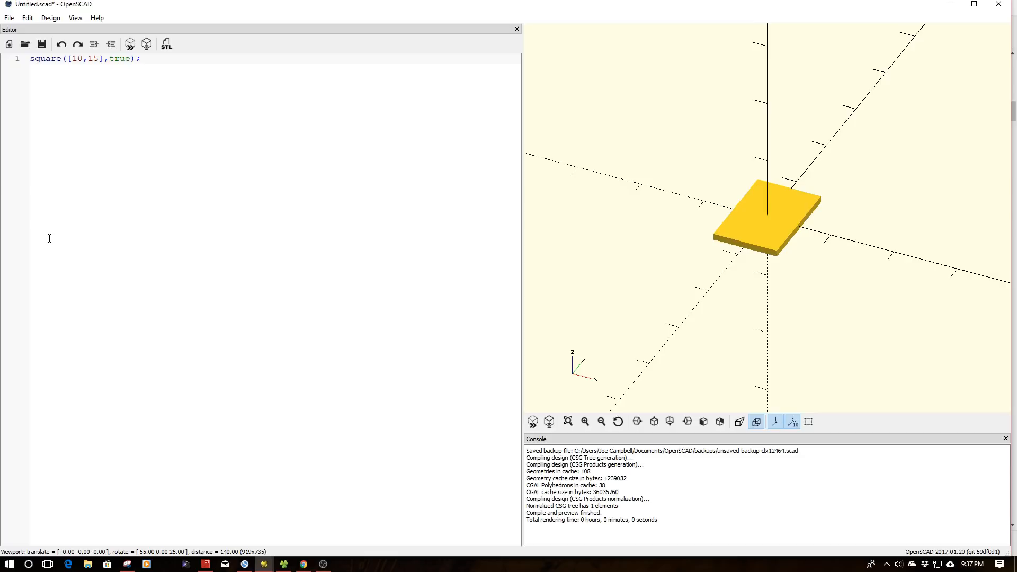
{"action": "left_click", "coordinate": [138, 58]}
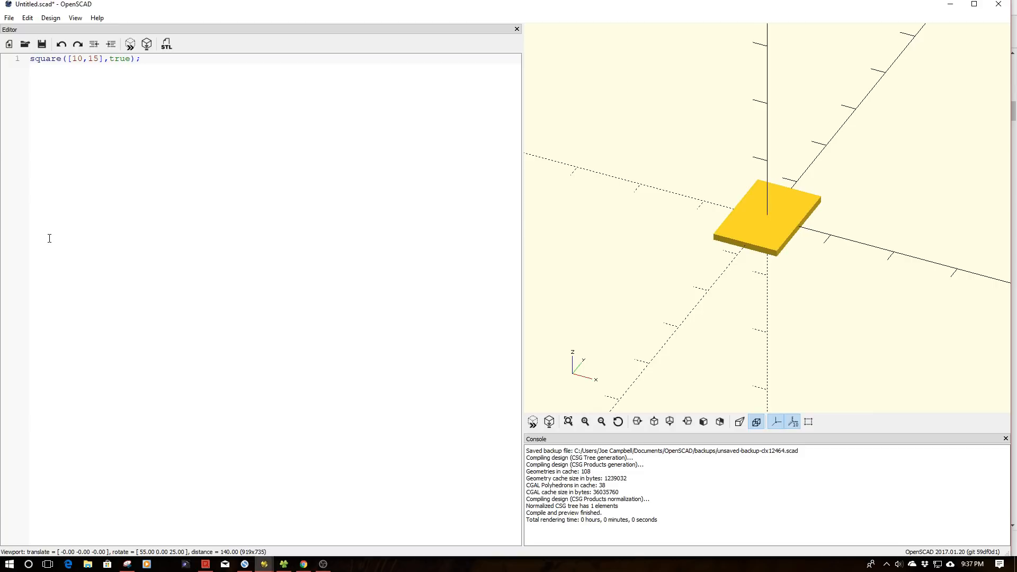
{"action": "left_click", "coordinate": [138, 58]}
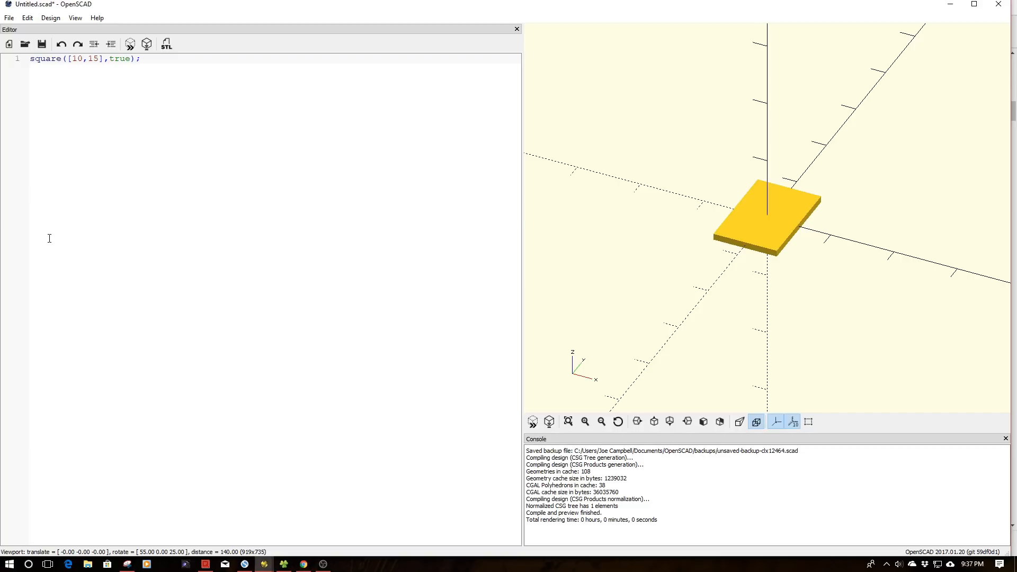
{"action": "left_click", "coordinate": [138, 58]}
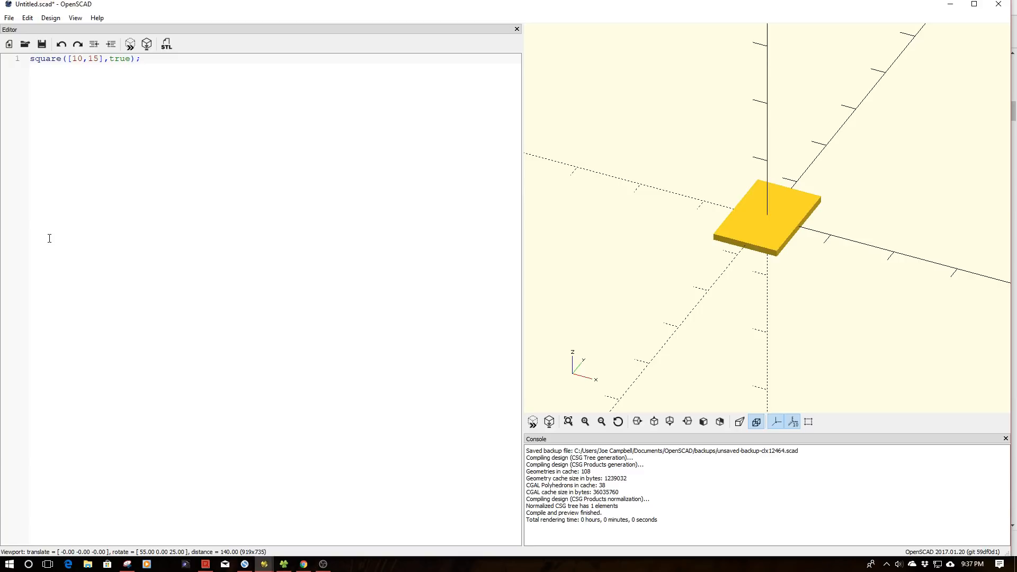
{"action": "left_click", "coordinate": [138, 58]}
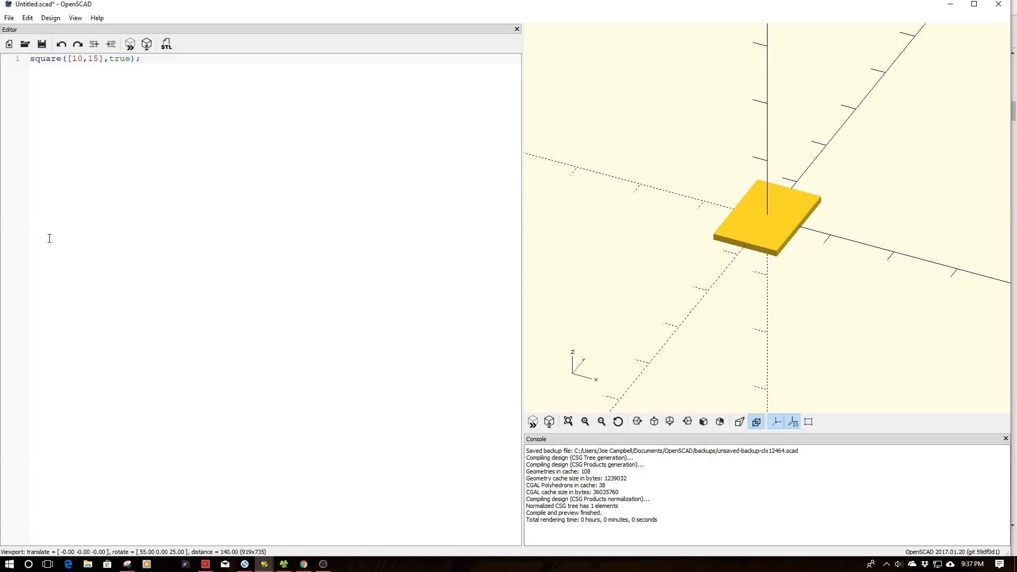
{"action": "left_click", "coordinate": [139, 58]}
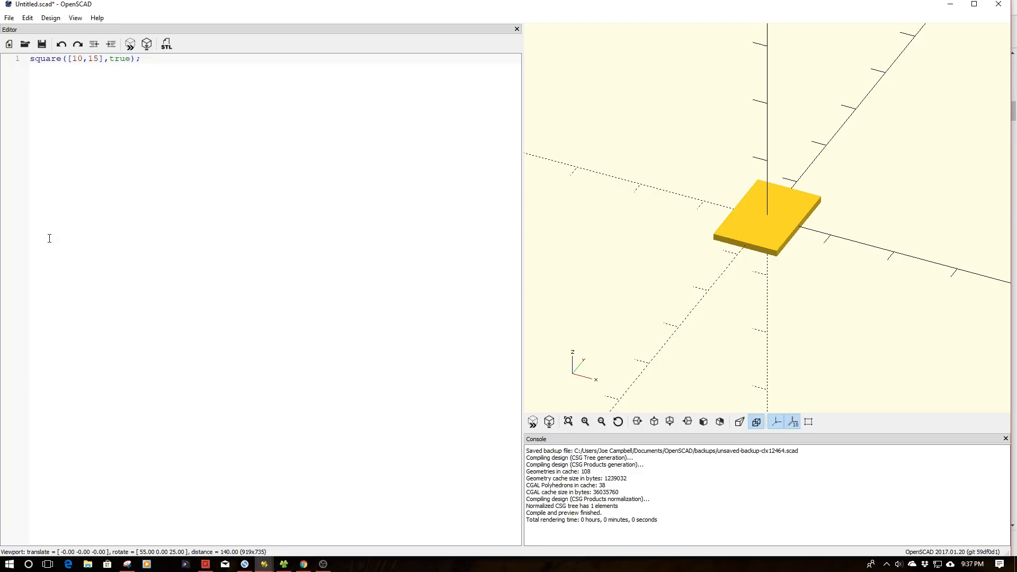
{"action": "left_click", "coordinate": [138, 58]}
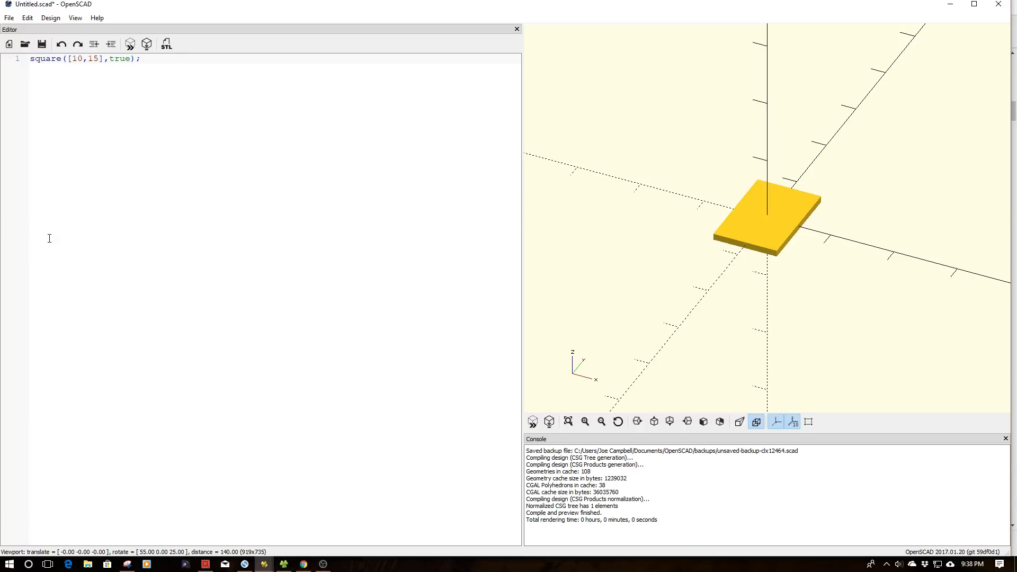
{"action": "left_click", "coordinate": [138, 58]}
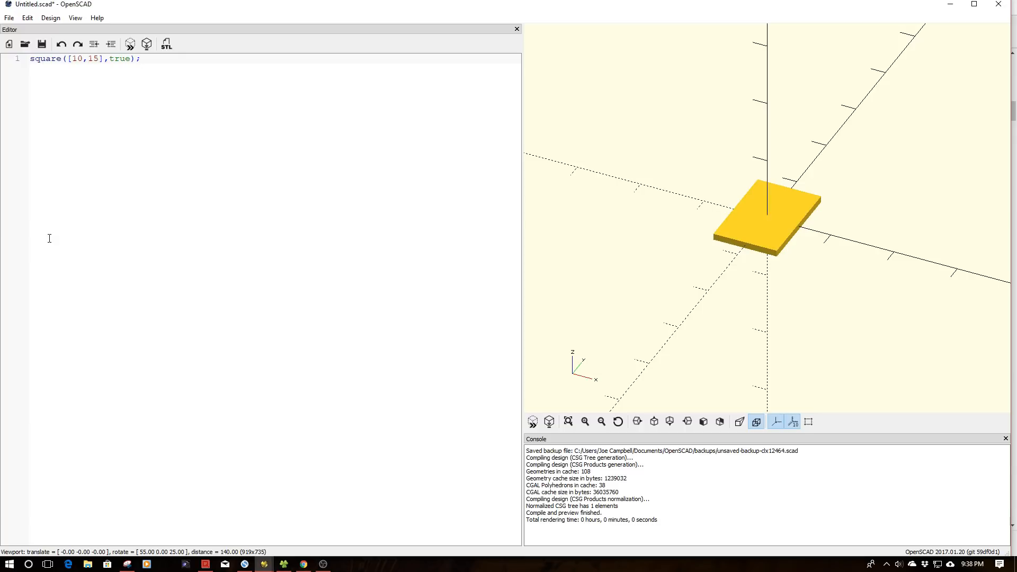
{"action": "left_click", "coordinate": [139, 58]}
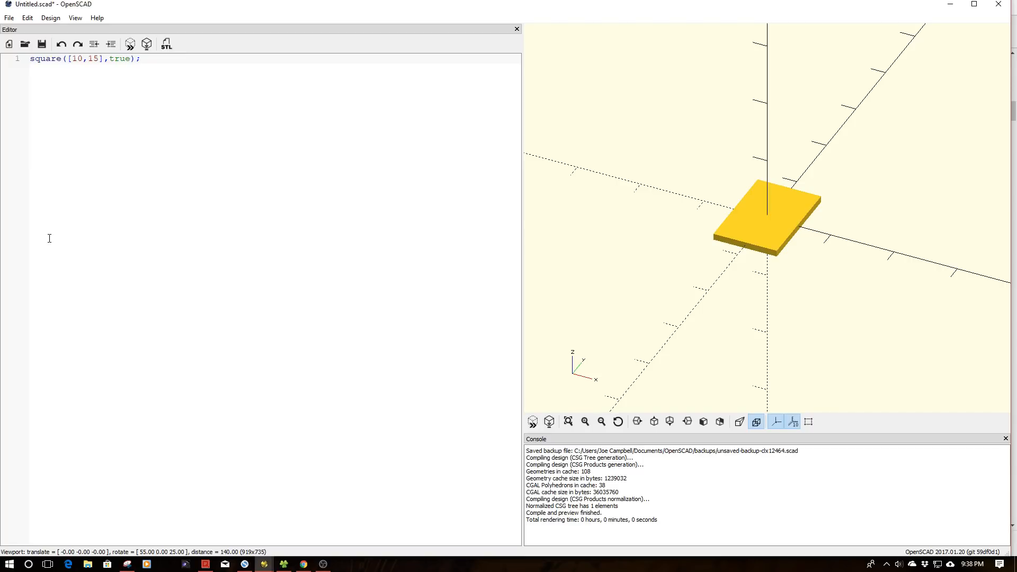
{"action": "left_click", "coordinate": [139, 58]}
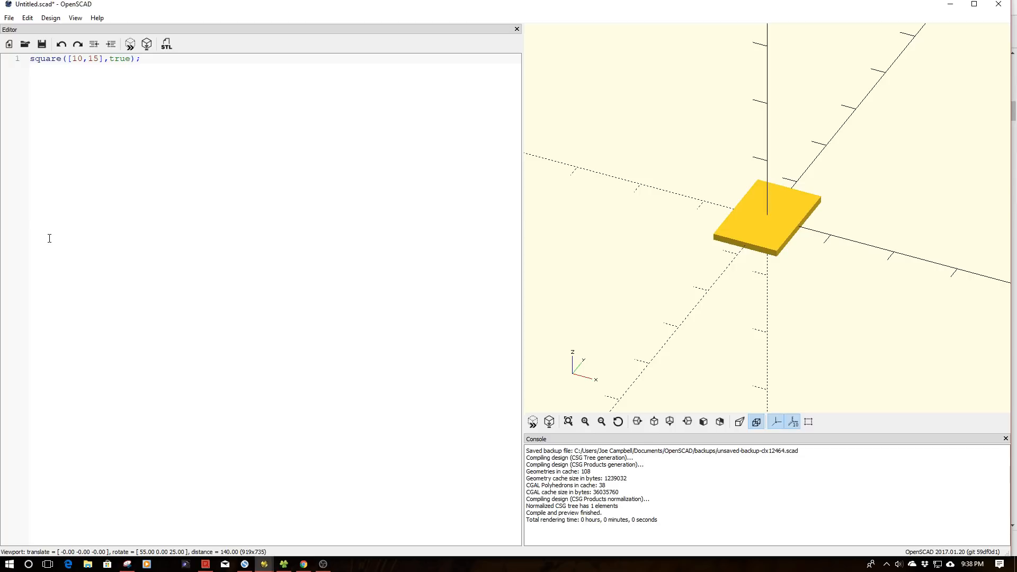
{"action": "left_click", "coordinate": [139, 58]}
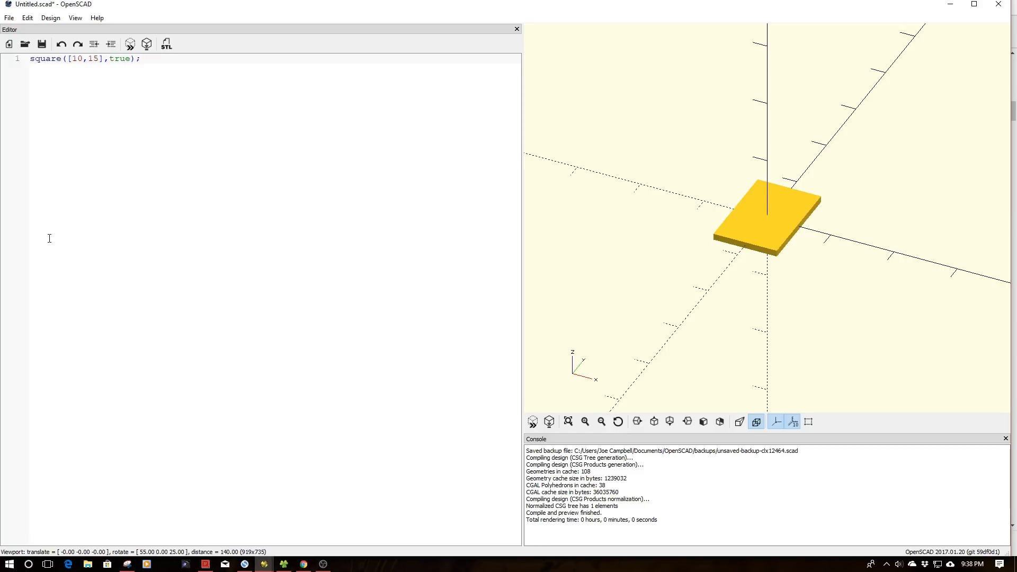
{"action": "left_click", "coordinate": [139, 59]}
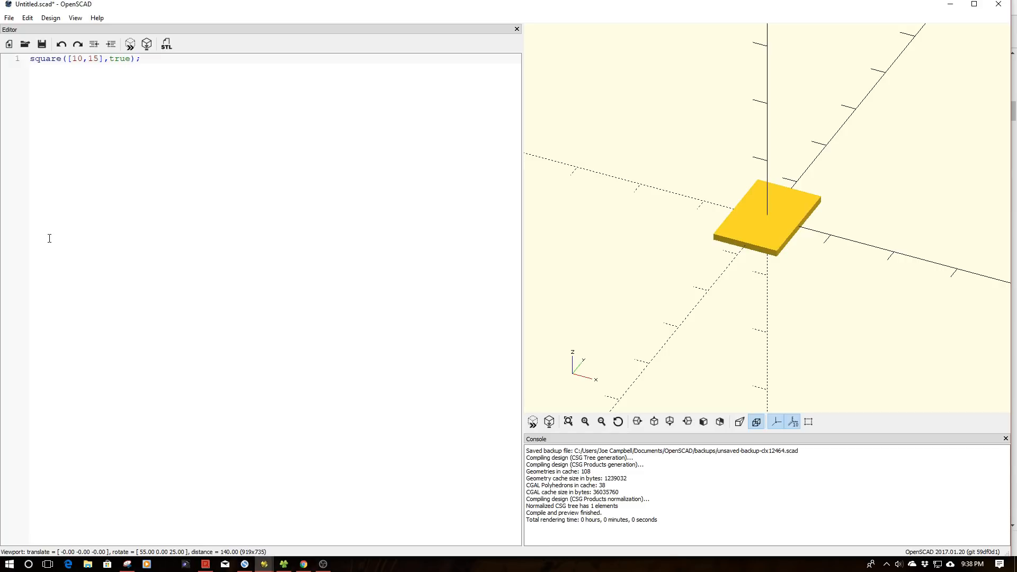
{"action": "left_click", "coordinate": [139, 58]}
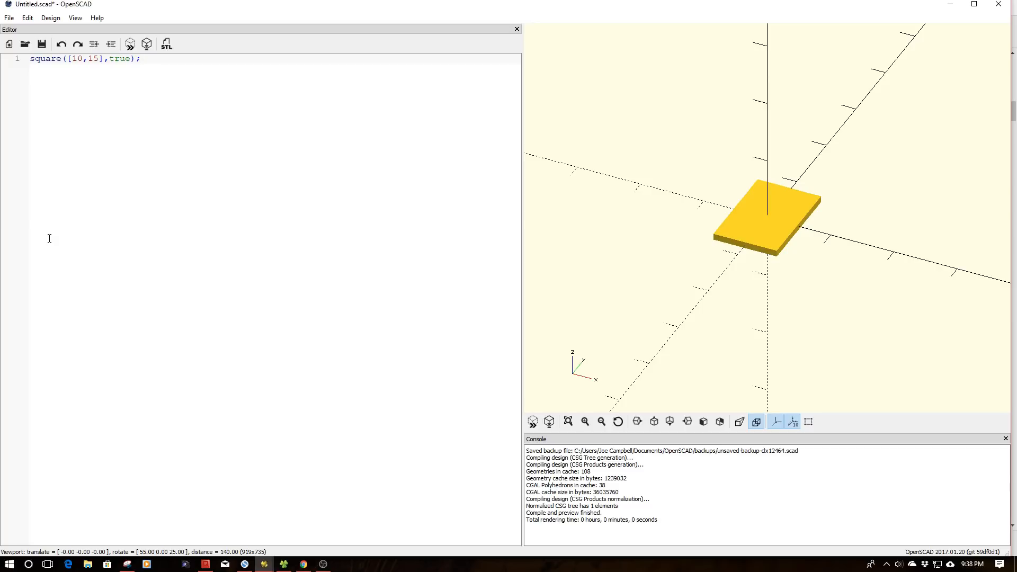
{"action": "left_click", "coordinate": [140, 58]}
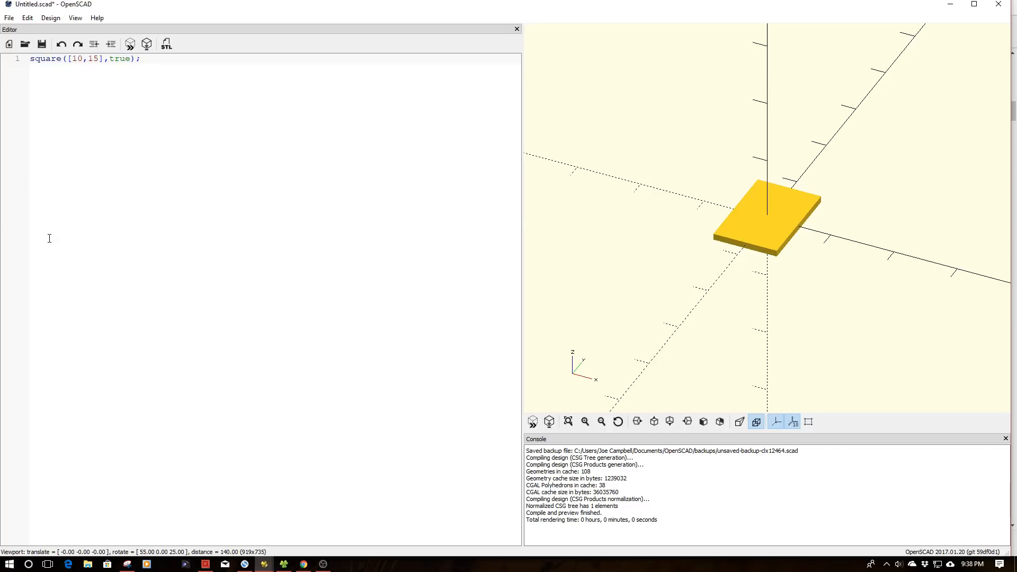
{"action": "left_click", "coordinate": [136, 58]}
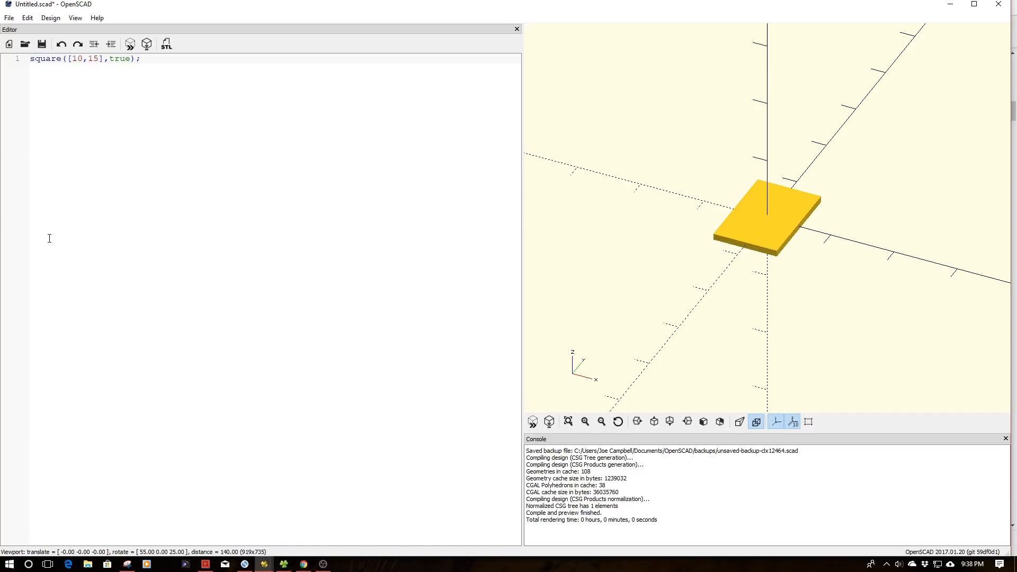
{"action": "left_click", "coordinate": [139, 58]}
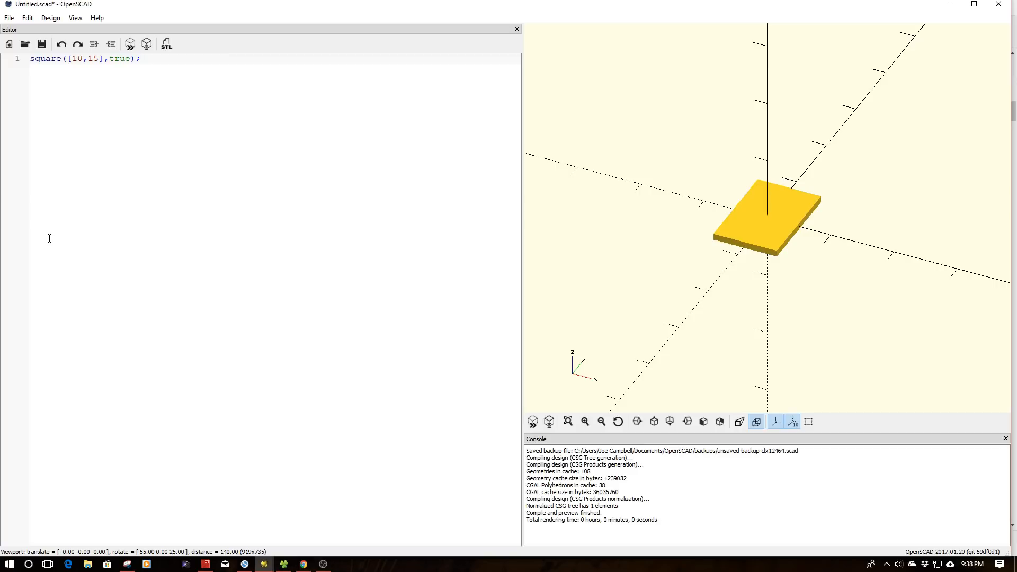
{"action": "left_click", "coordinate": [137, 58]}
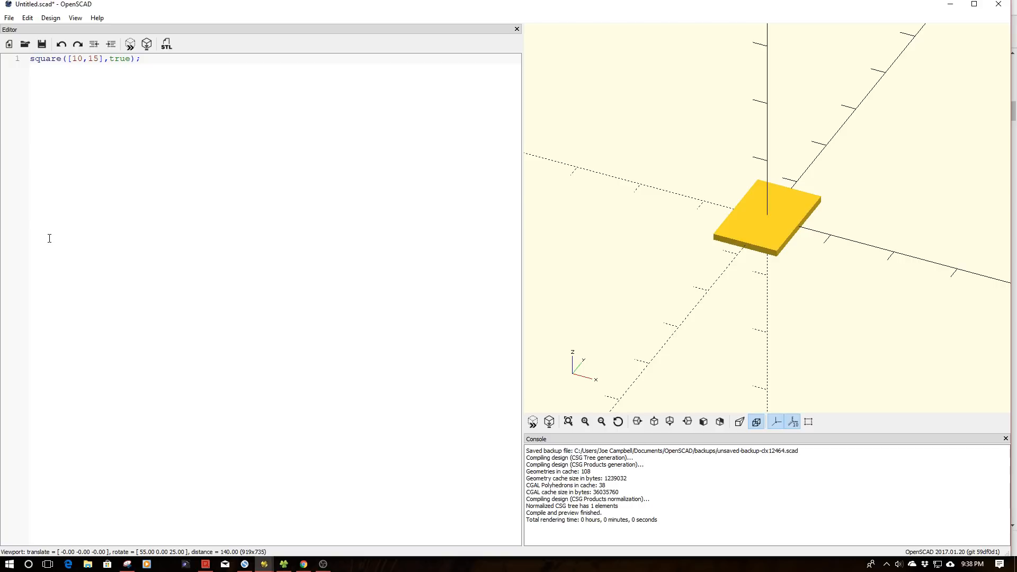
{"action": "left_click", "coordinate": [138, 58]}
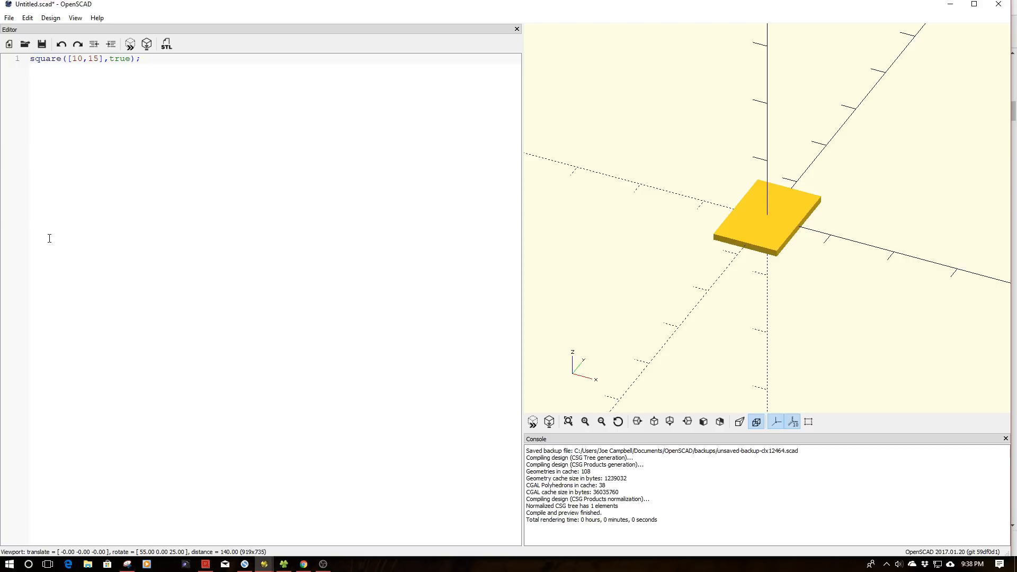
{"action": "left_click", "coordinate": [138, 58]}
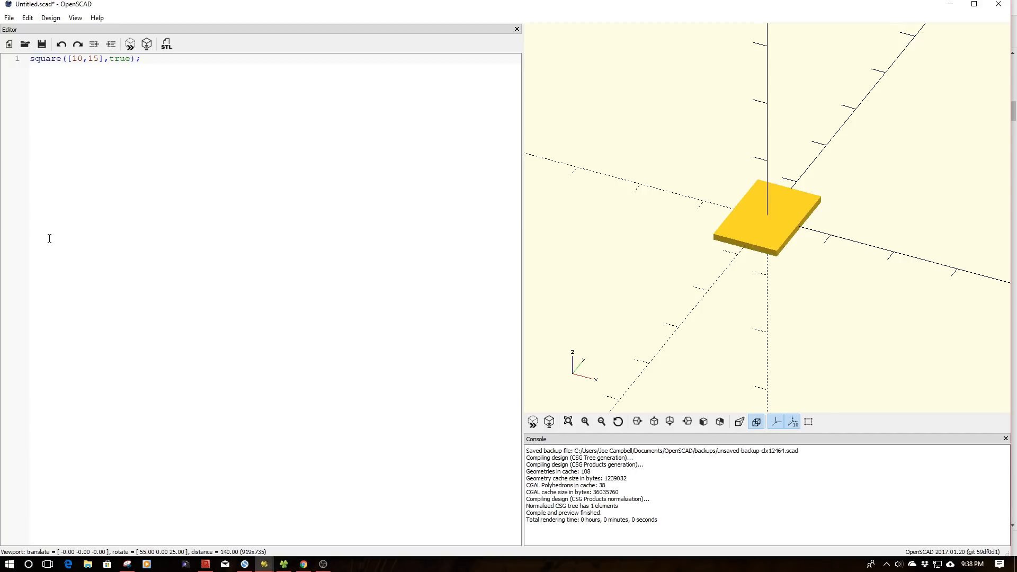
{"action": "left_click", "coordinate": [139, 58]}
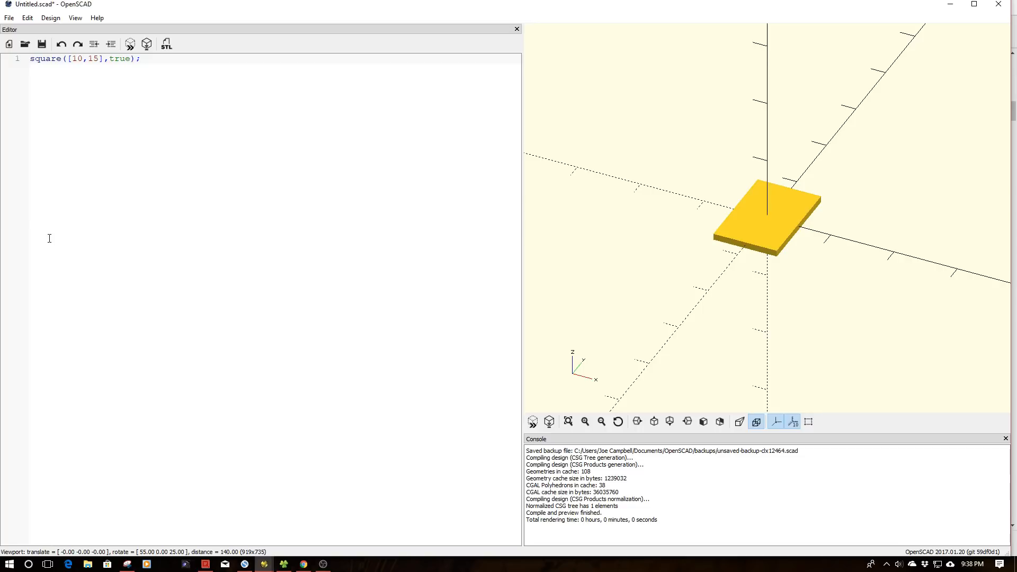
{"action": "left_click", "coordinate": [139, 58]}
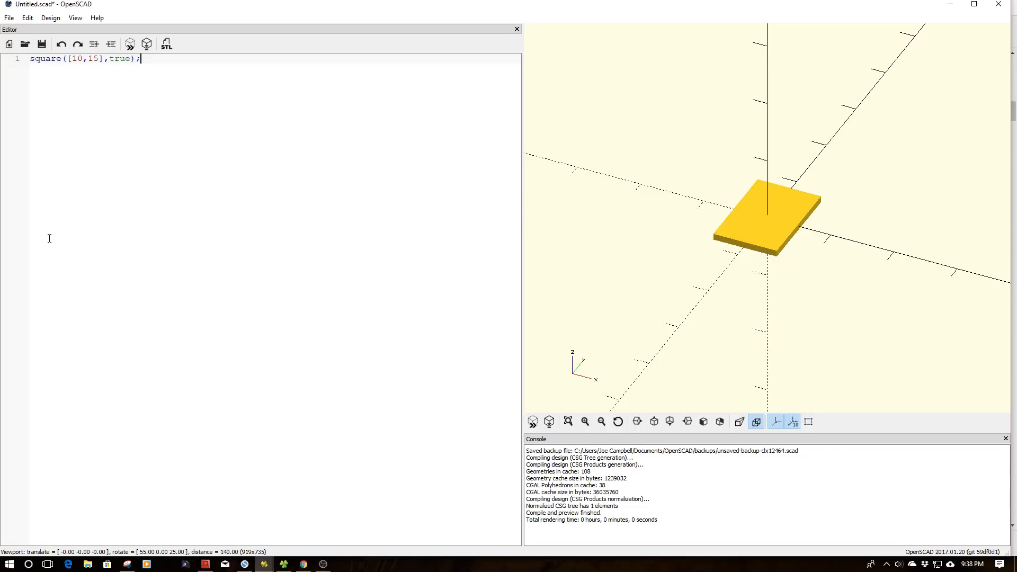